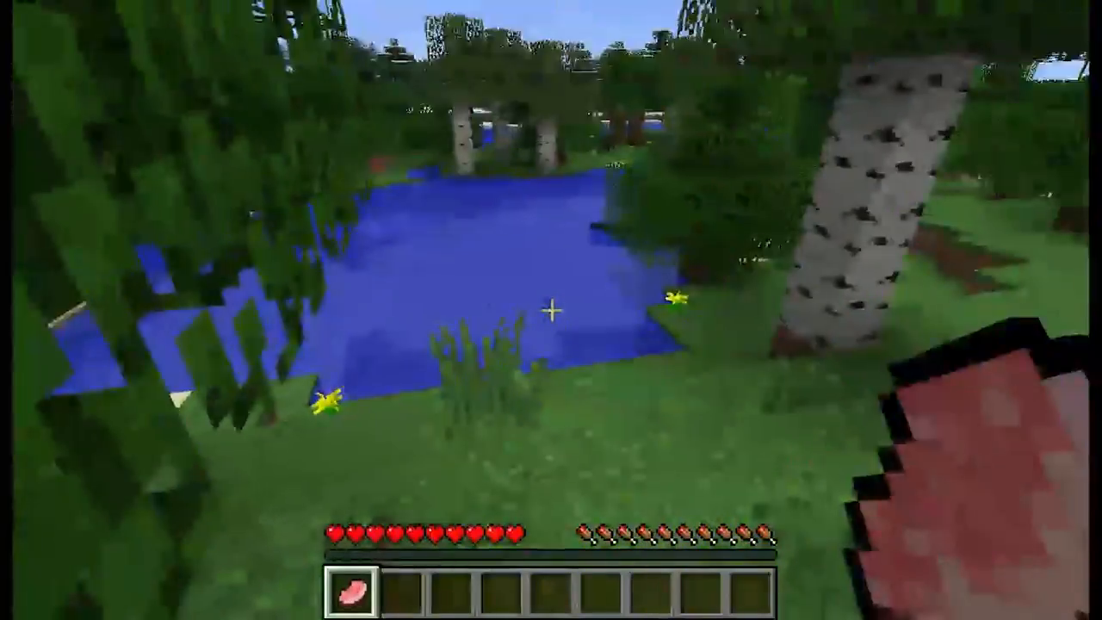
Step: Show the Raw Bacon item in the inventory twice, then return to the game view
key(e)
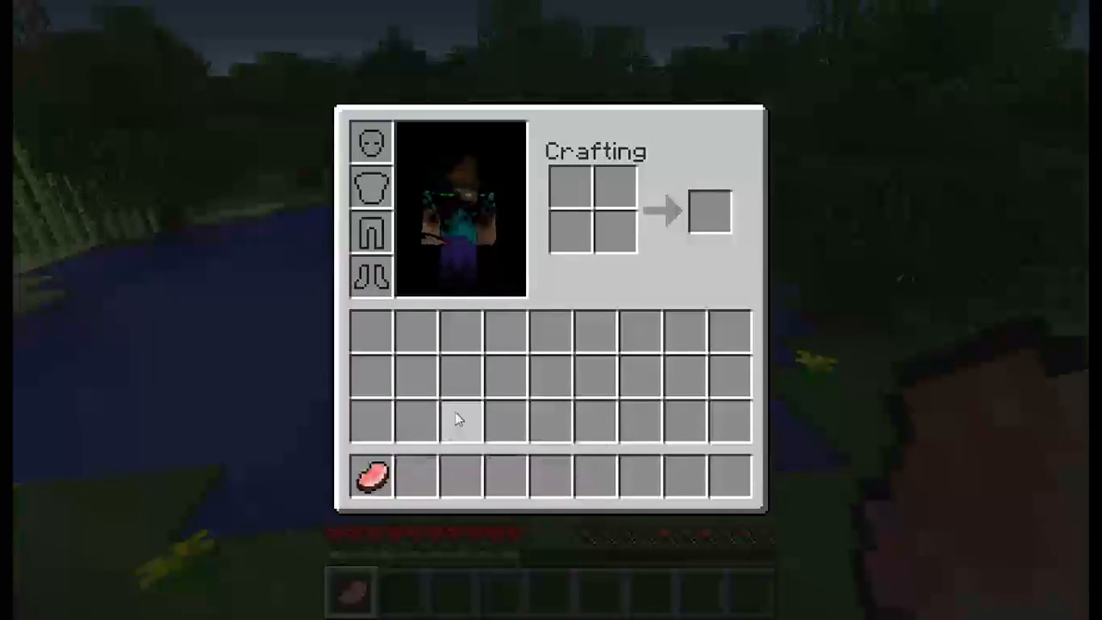
key(Escape)
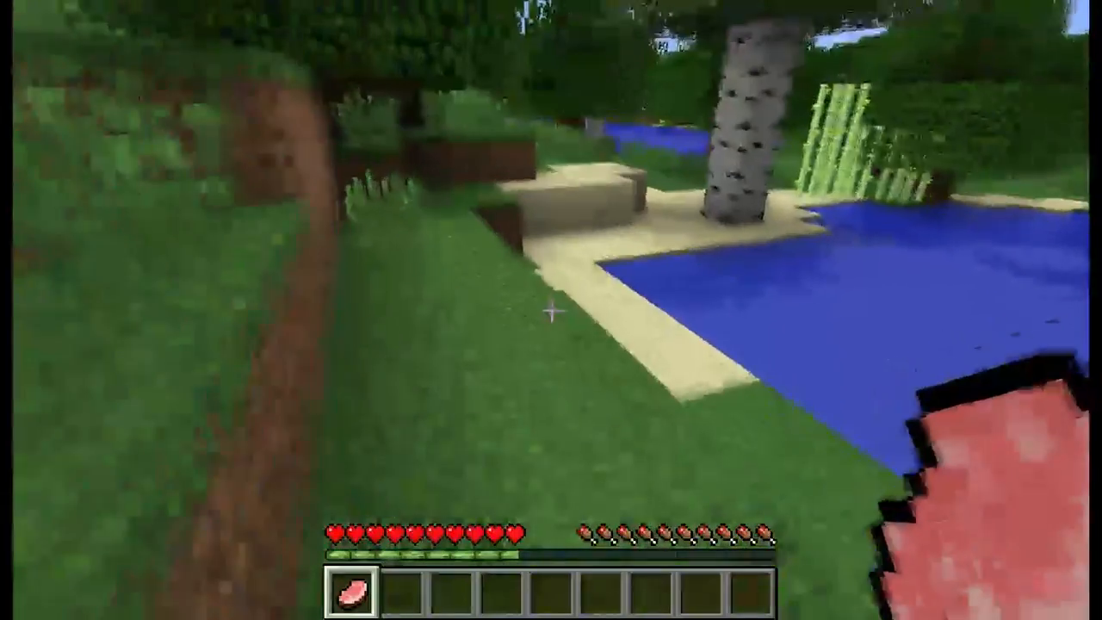
mouse_move(551, 309)
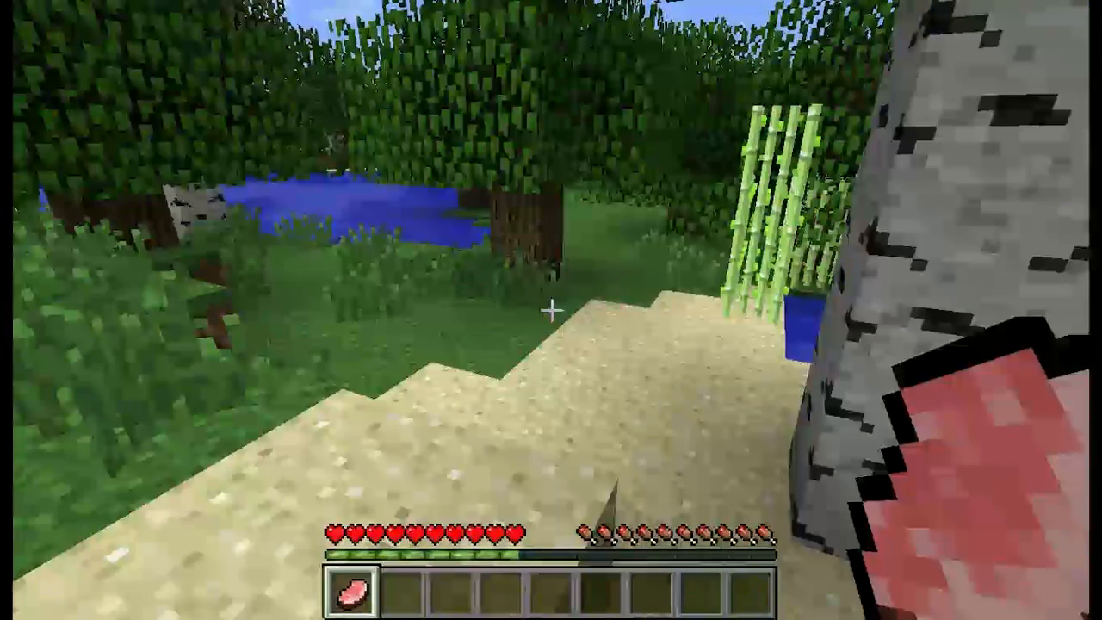
key(e)
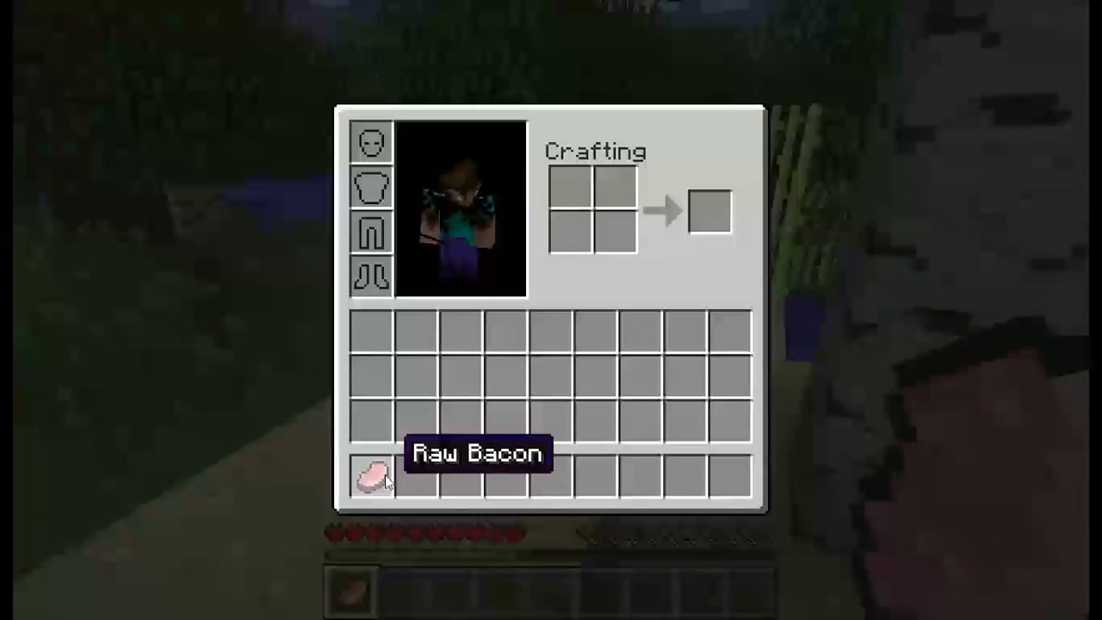
key(Escape)
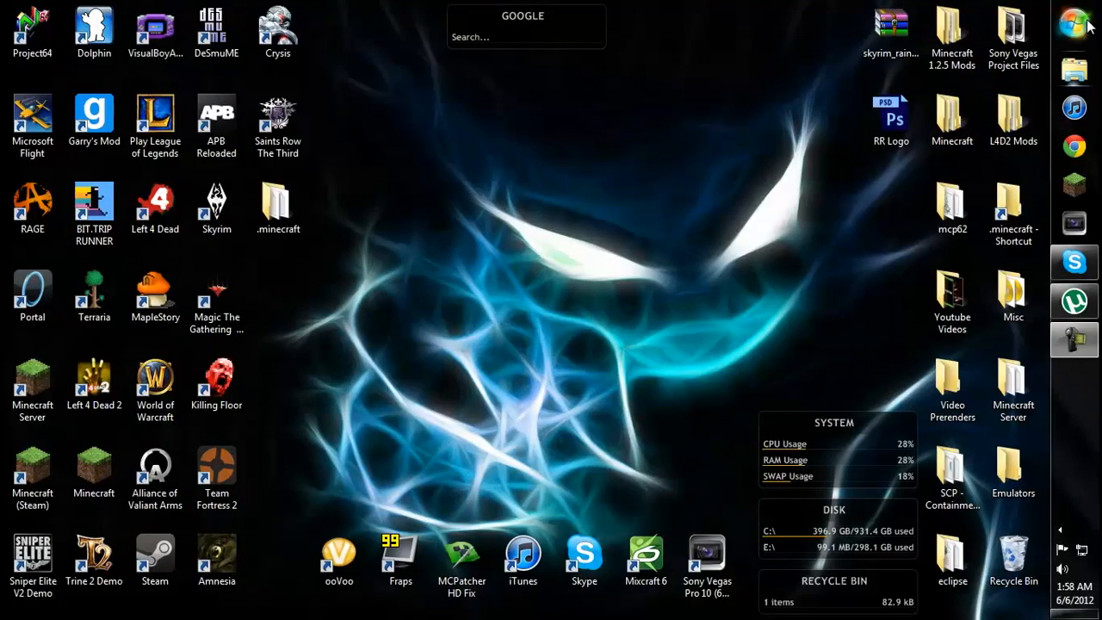
mouse_move(482, 274)
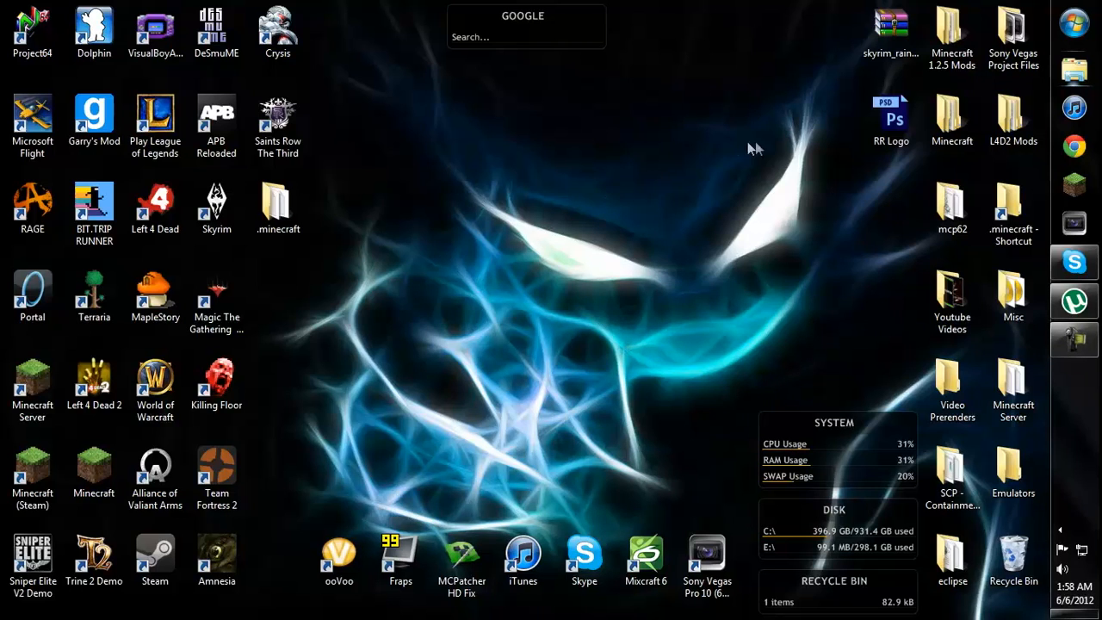
Step: Search %APPDATA% from the Start menu to reach the Roaming application data folder
click(1083, 14)
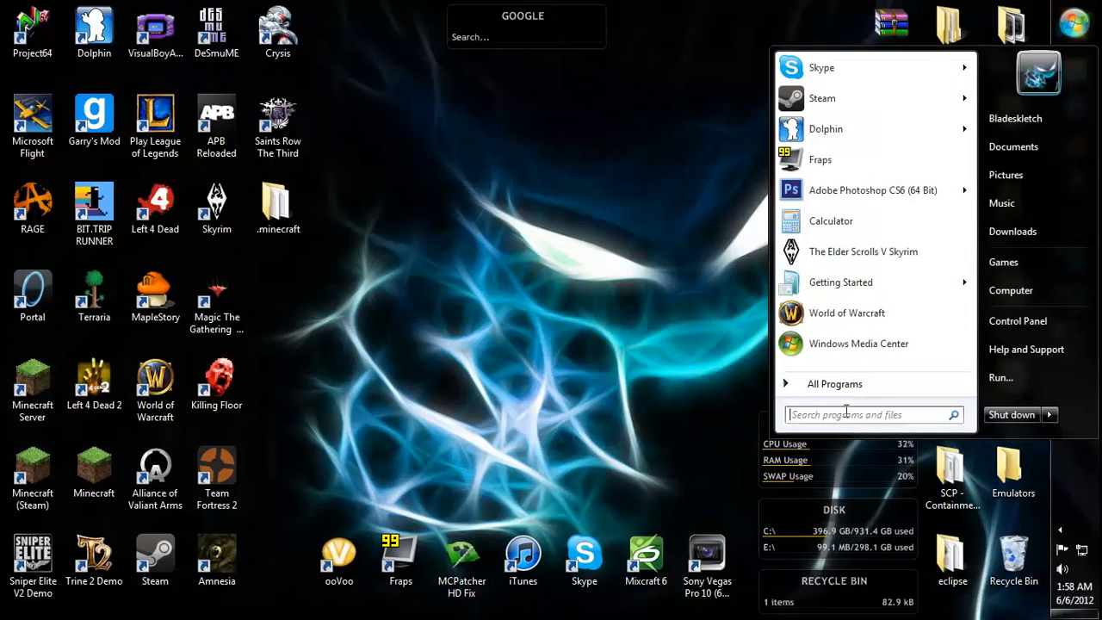
click(864, 413)
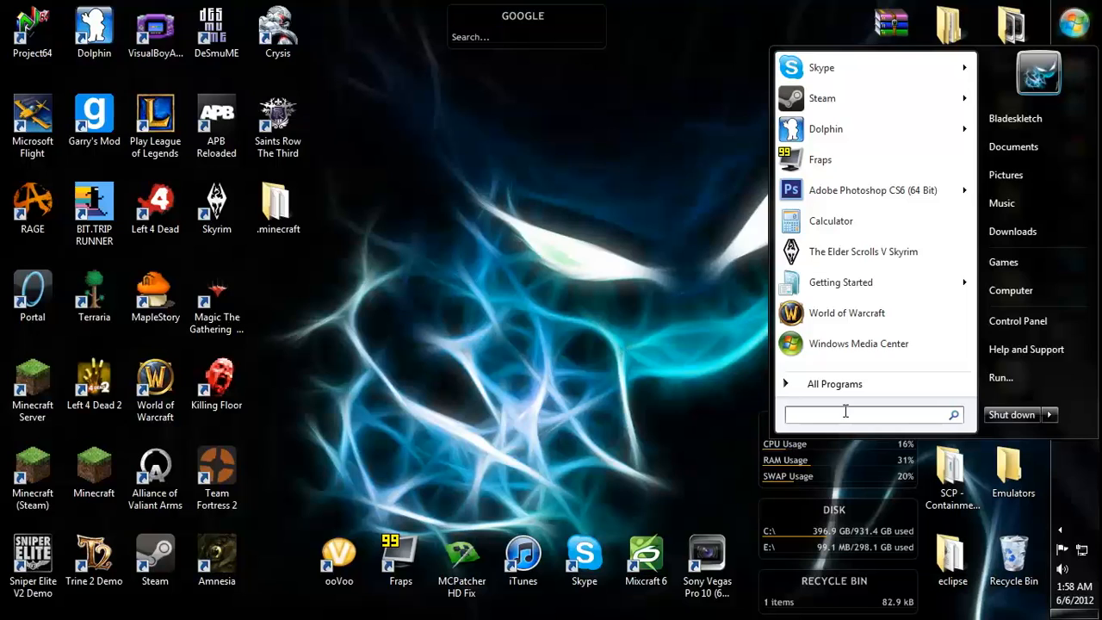
text(%)
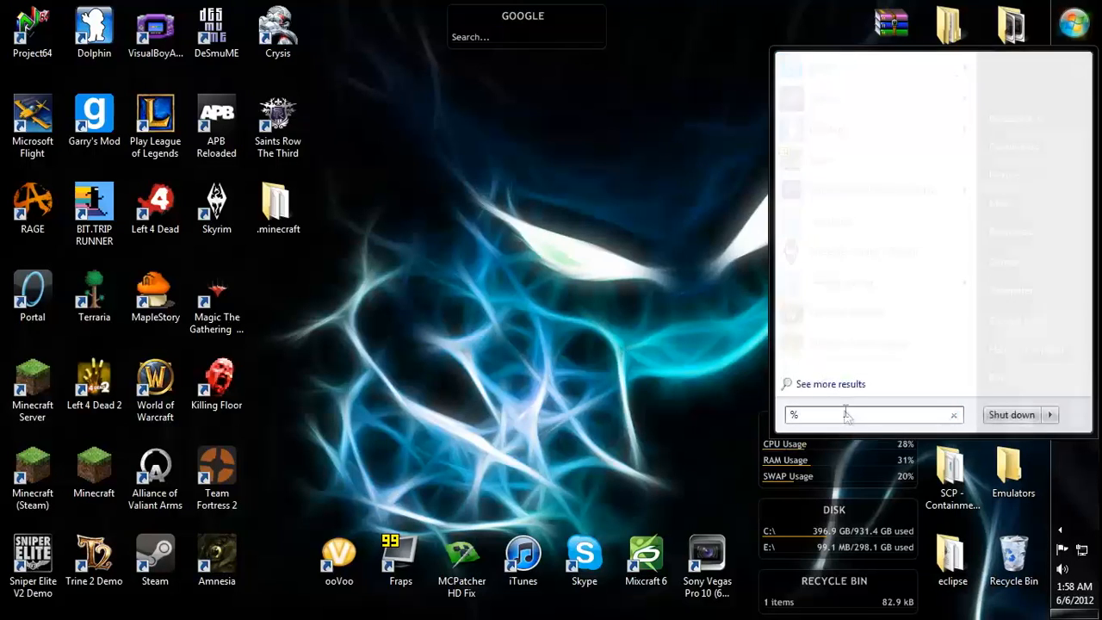
text(APPD)
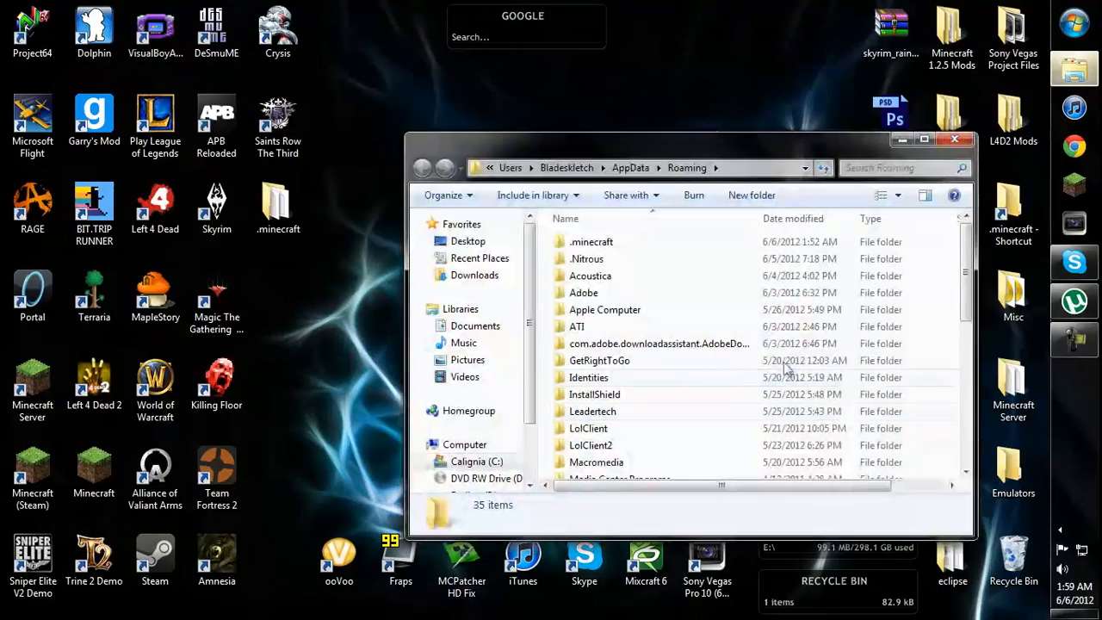
Step: Go into .minecraft, then bin, and open minecraft.jar in WinRAR
double_click(592, 241)
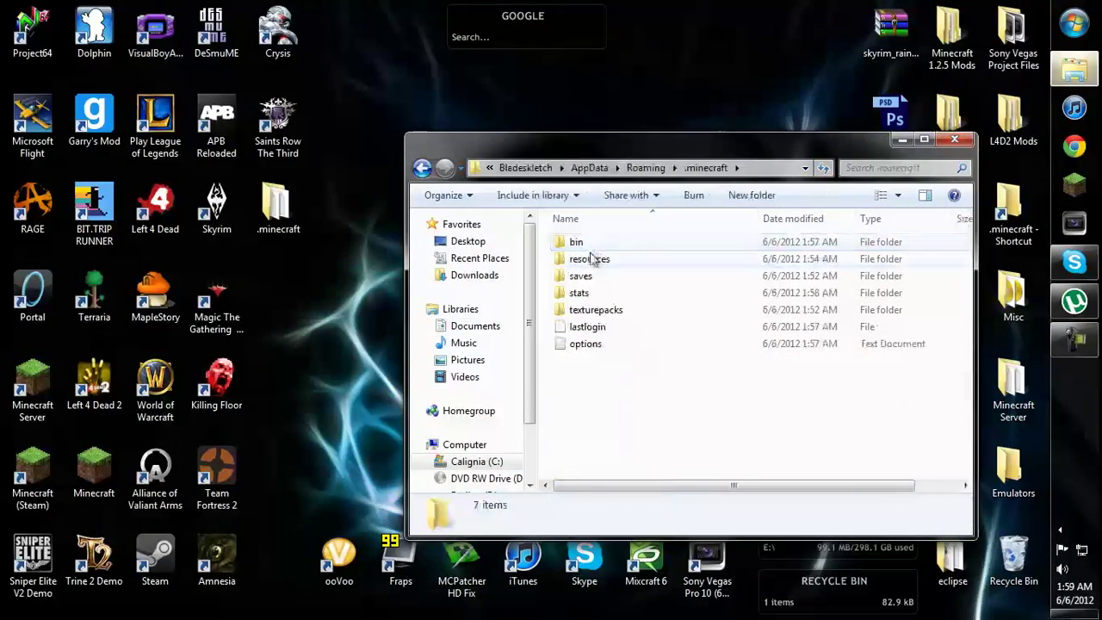
double_click(575, 241)
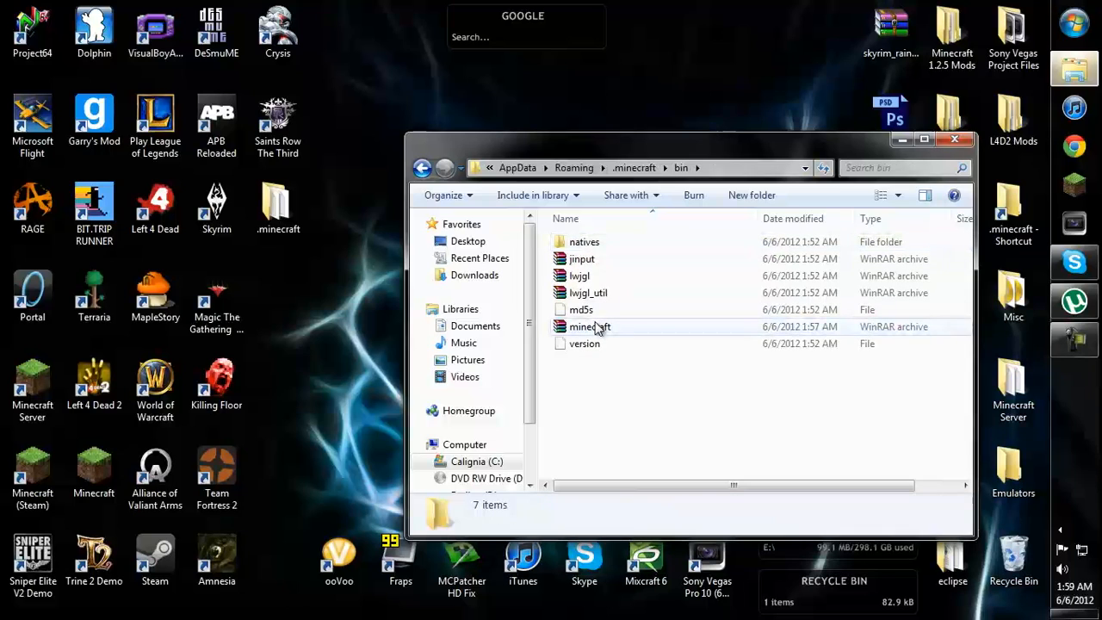
double_click(589, 327)
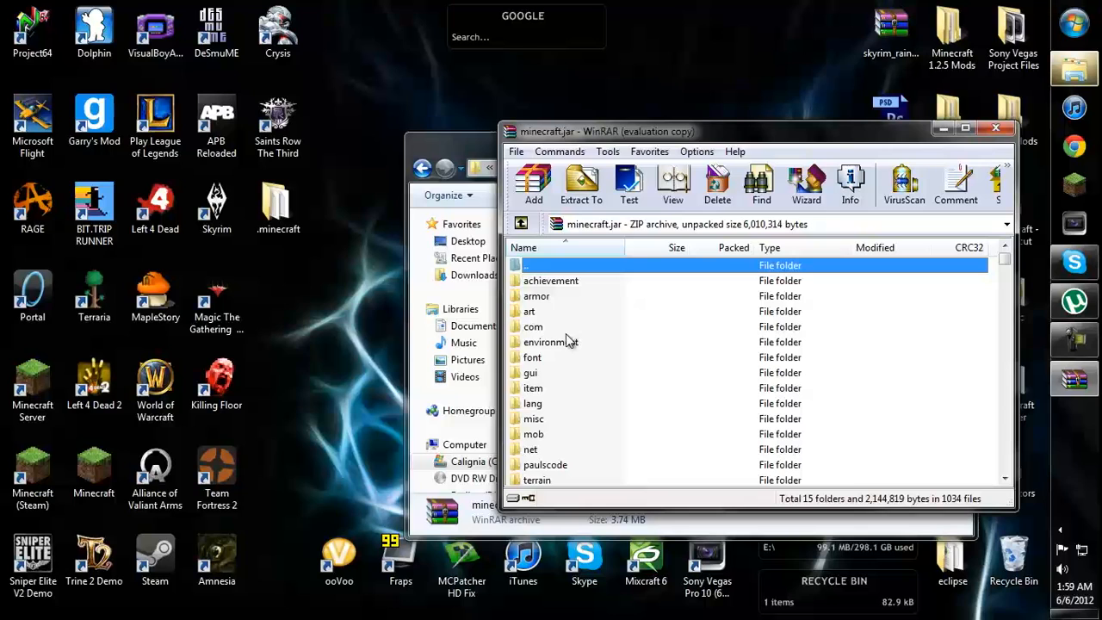
Step: Enter the lang folder inside the minecraft.jar archive
scroll(down, 3)
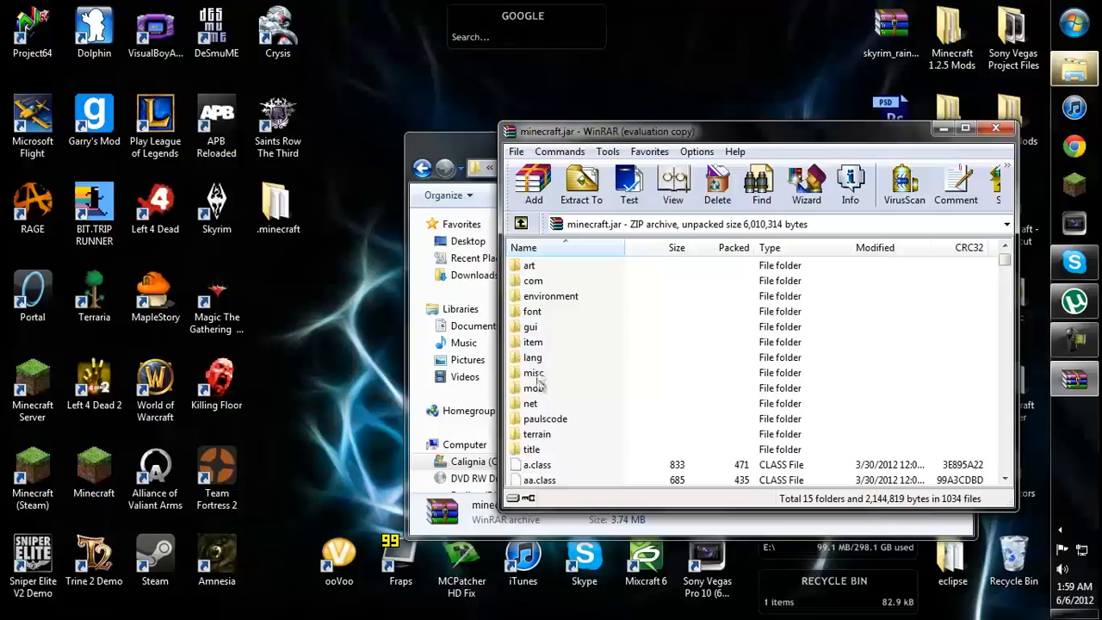
click(532, 356)
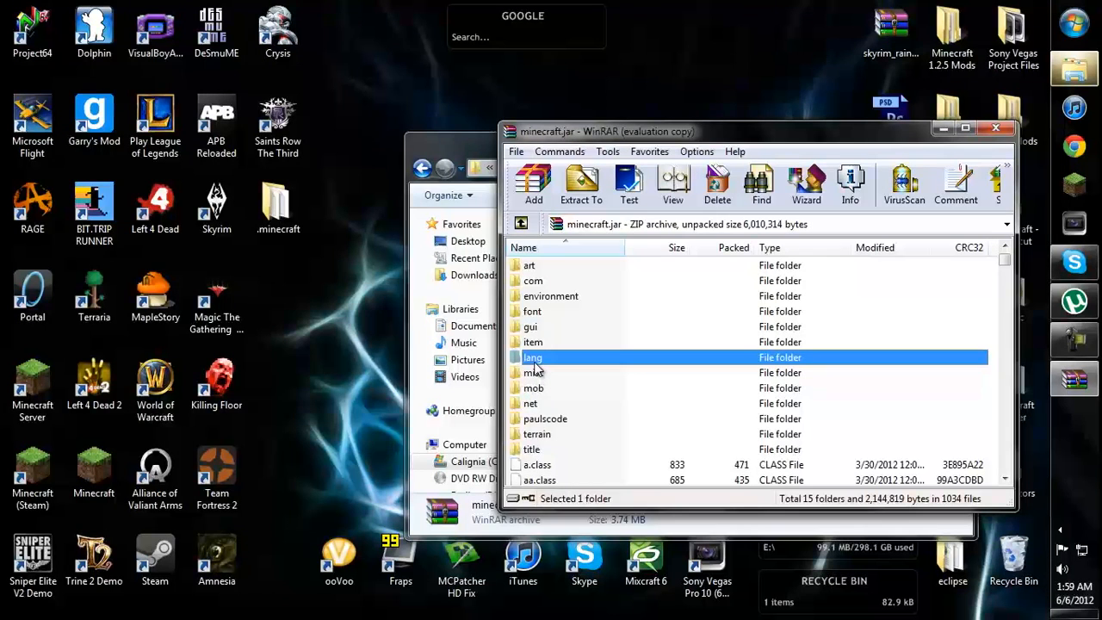
click(530, 387)
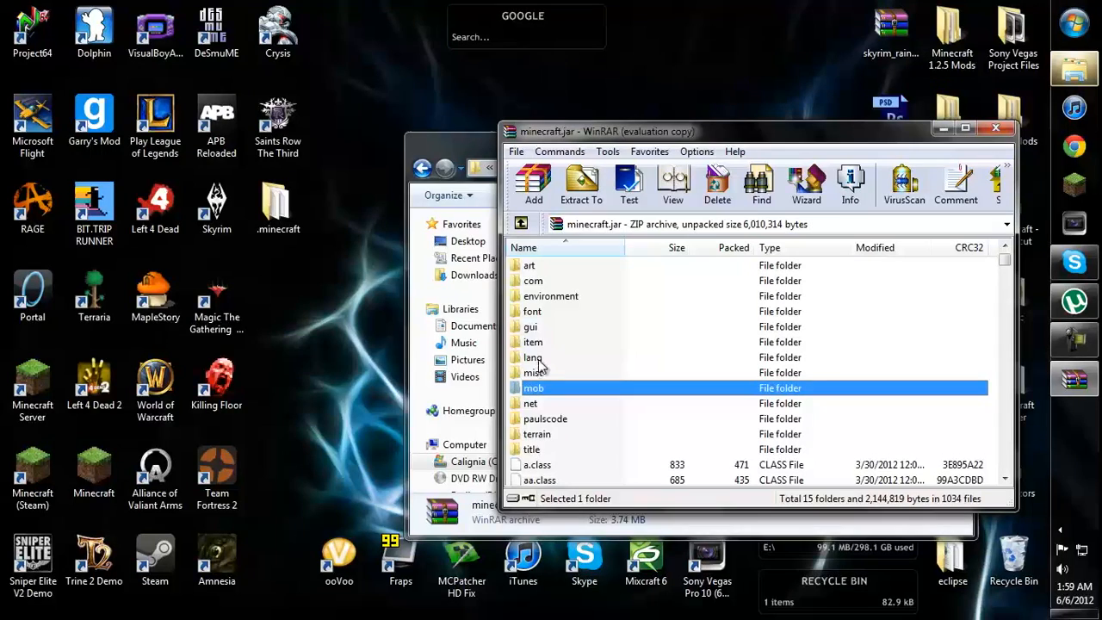
double_click(532, 356)
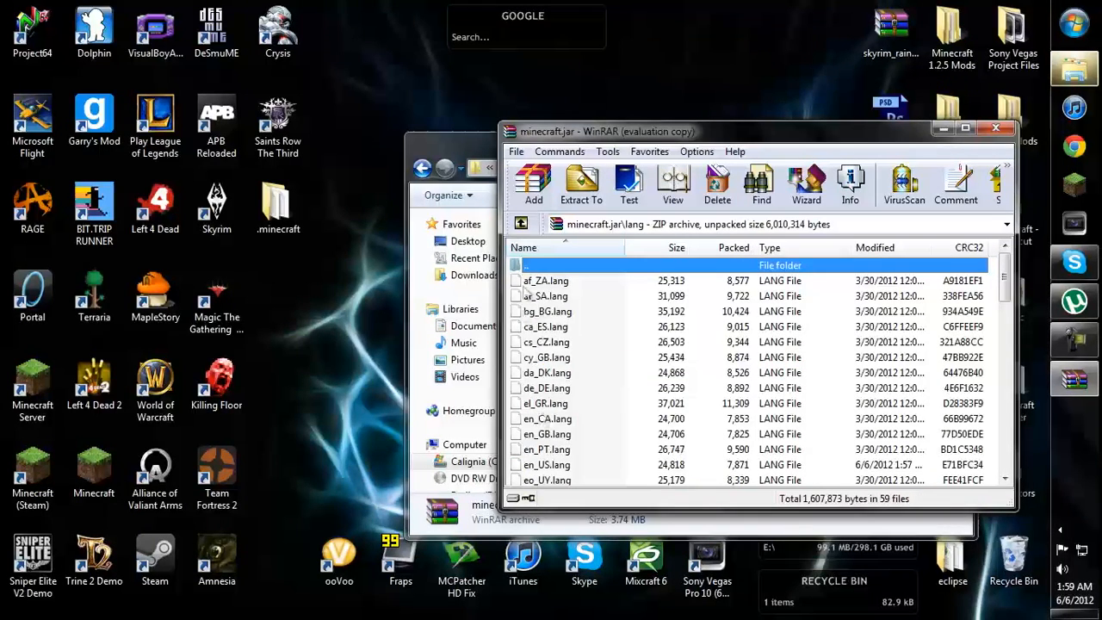
Step: Launch en_US.lang from the lang folder, bringing up the program chooser
scroll(down, 3)
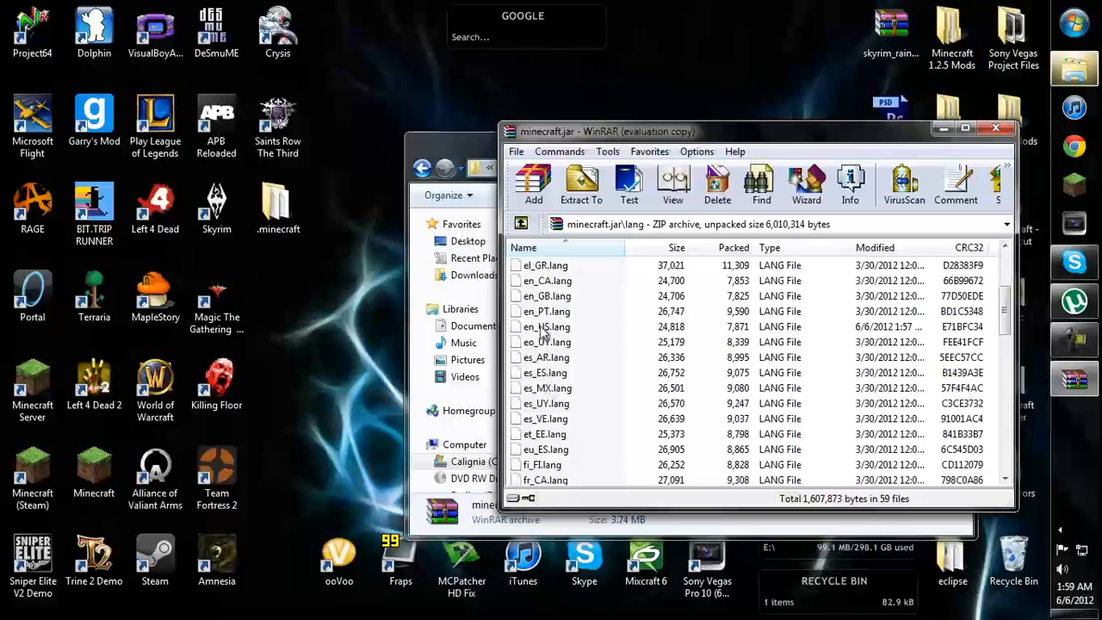
click(545, 464)
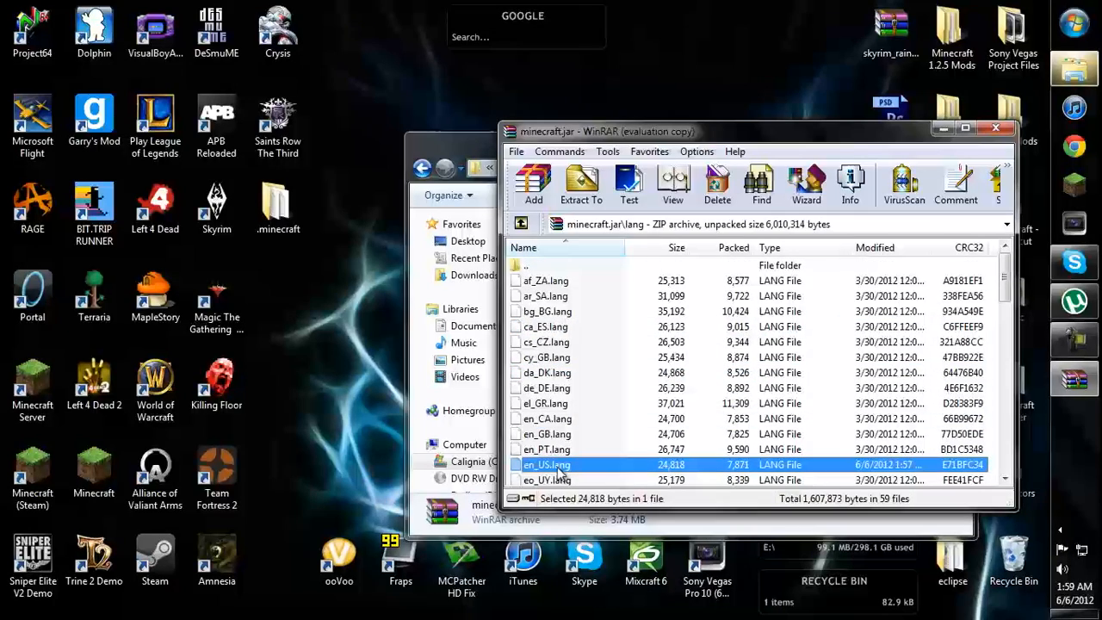
double_click(544, 465)
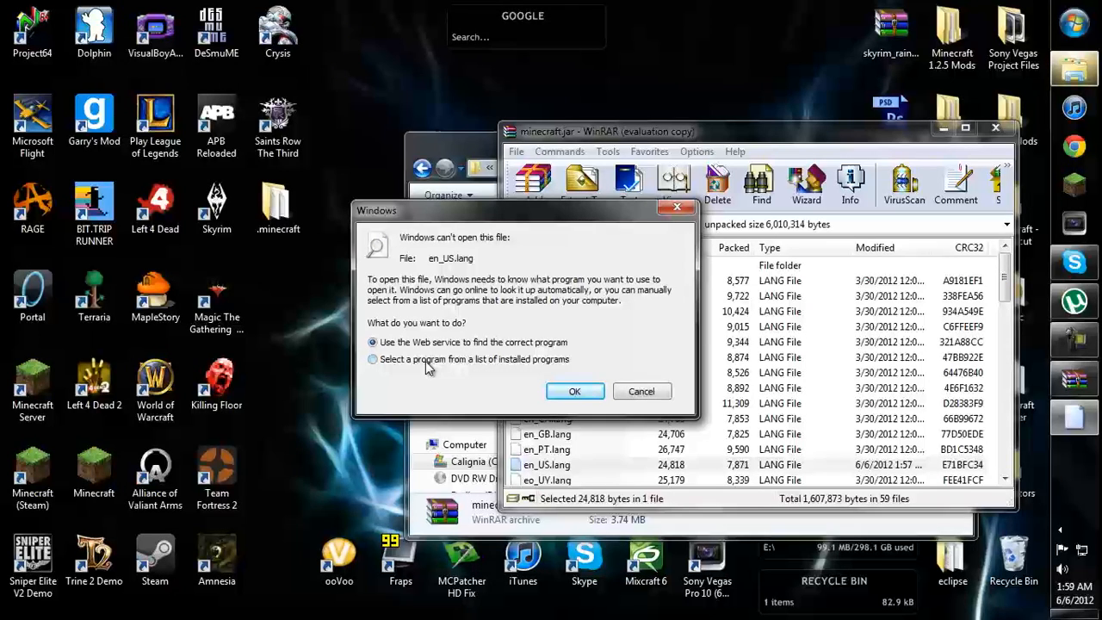
Step: Choose Notepad++ from the installed programs list to edit en_US.lang
click(372, 360)
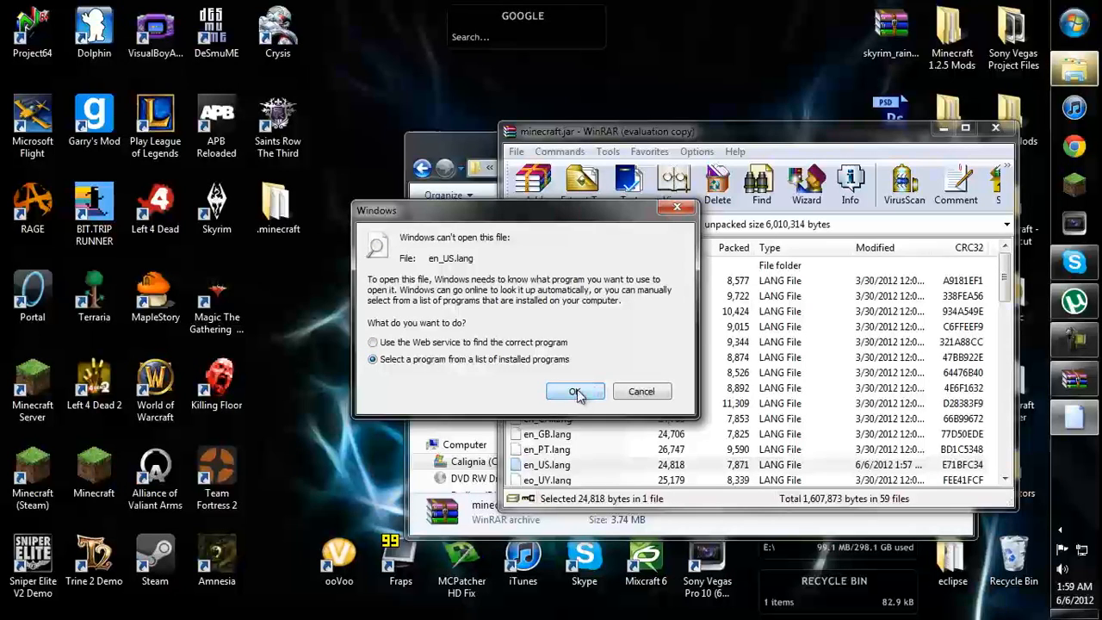
click(575, 391)
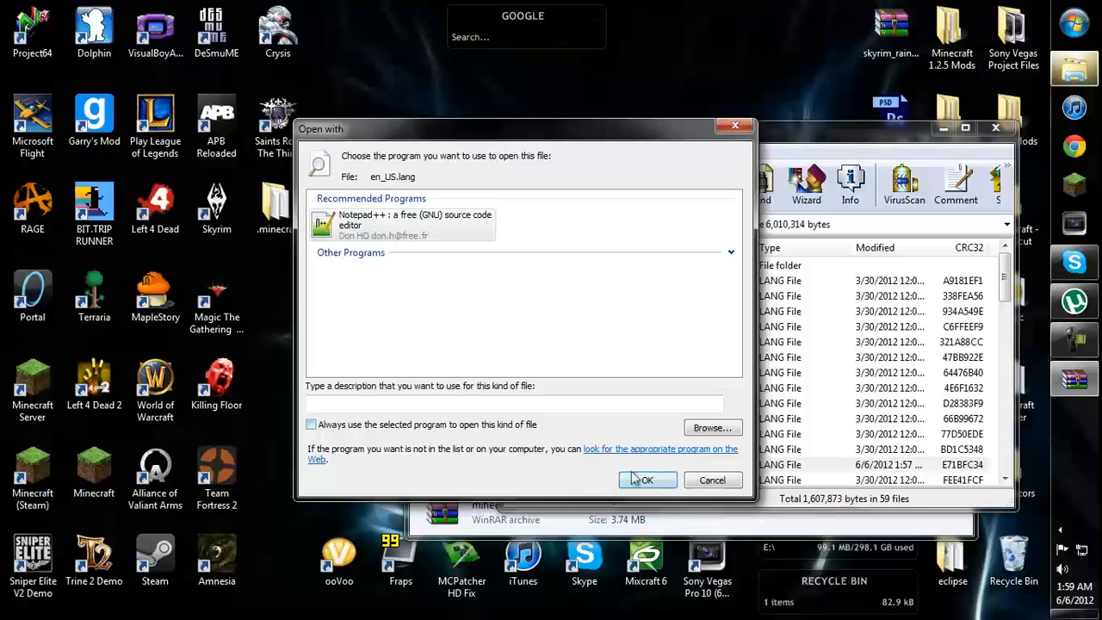
click(647, 478)
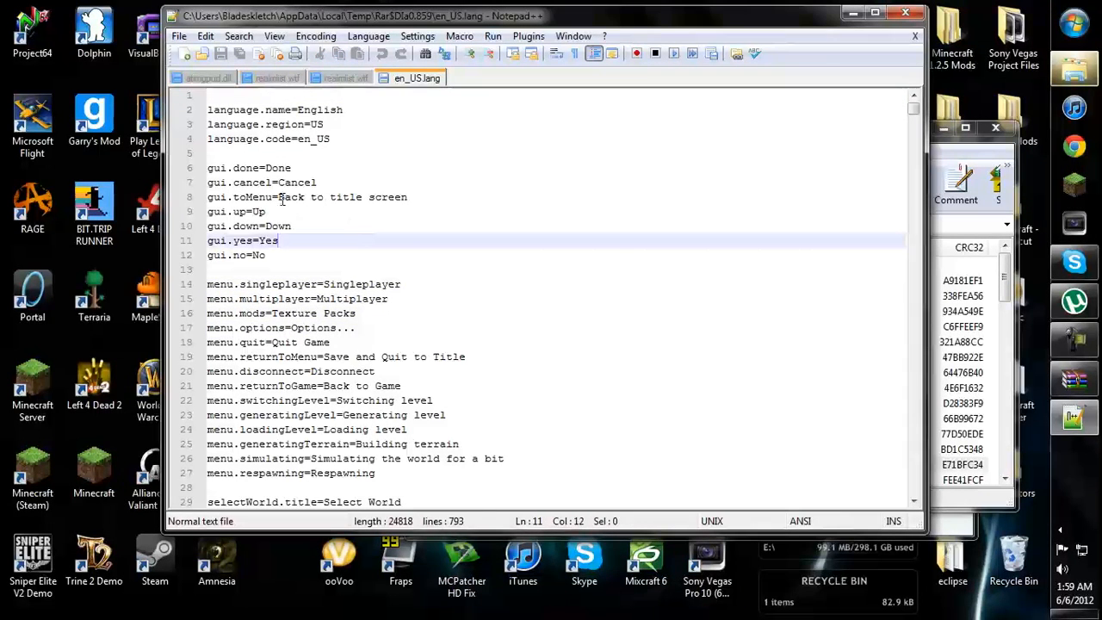
Step: Find the first match for 'Por' to reach item.porkchopRaw, then dismiss the search
scroll(down, 3)
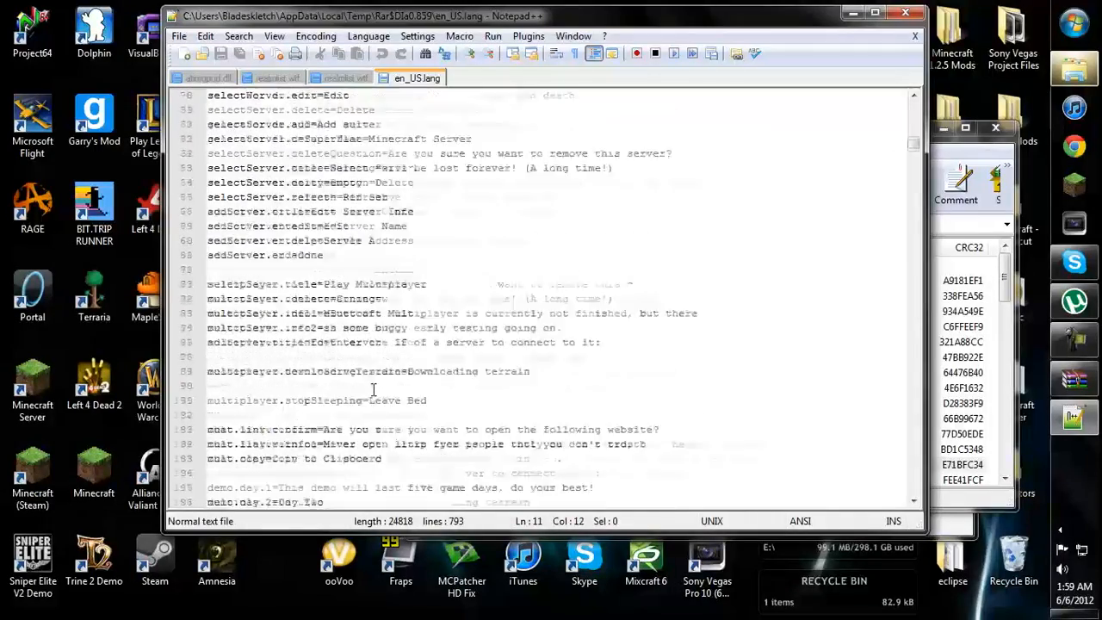
scroll(down, 3)
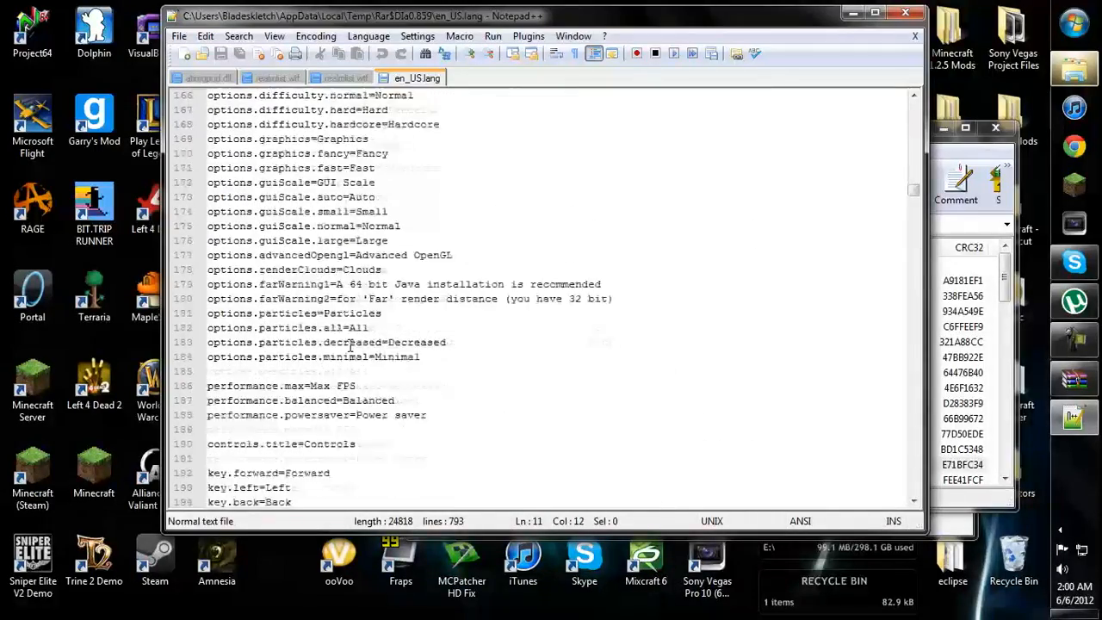
scroll(down, 3)
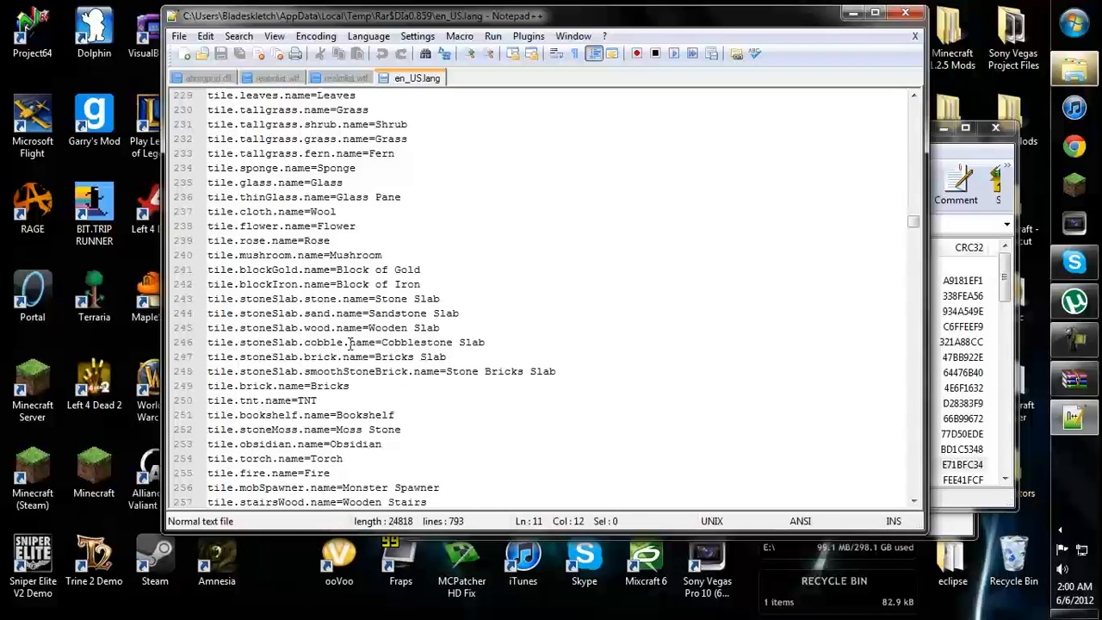
key(Ctrl+f)
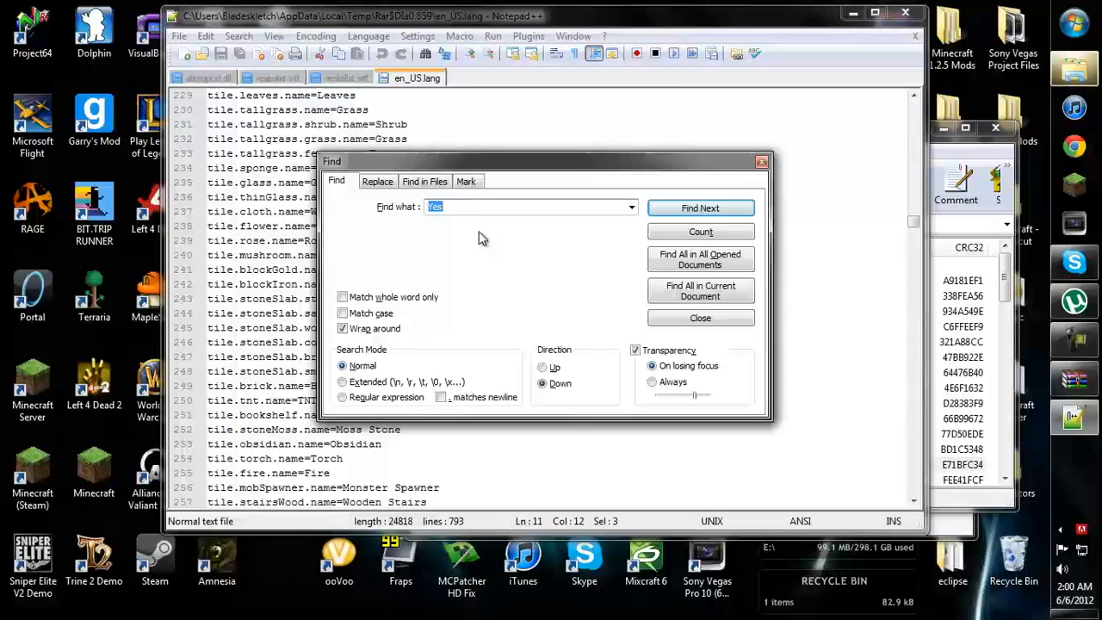
text(P)
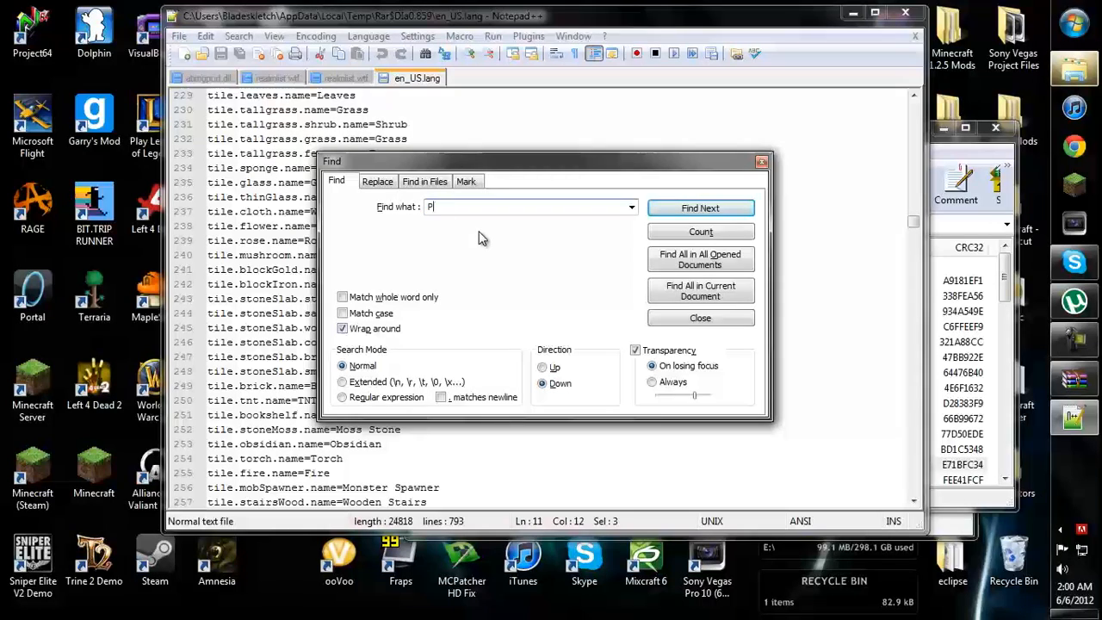
text(or)
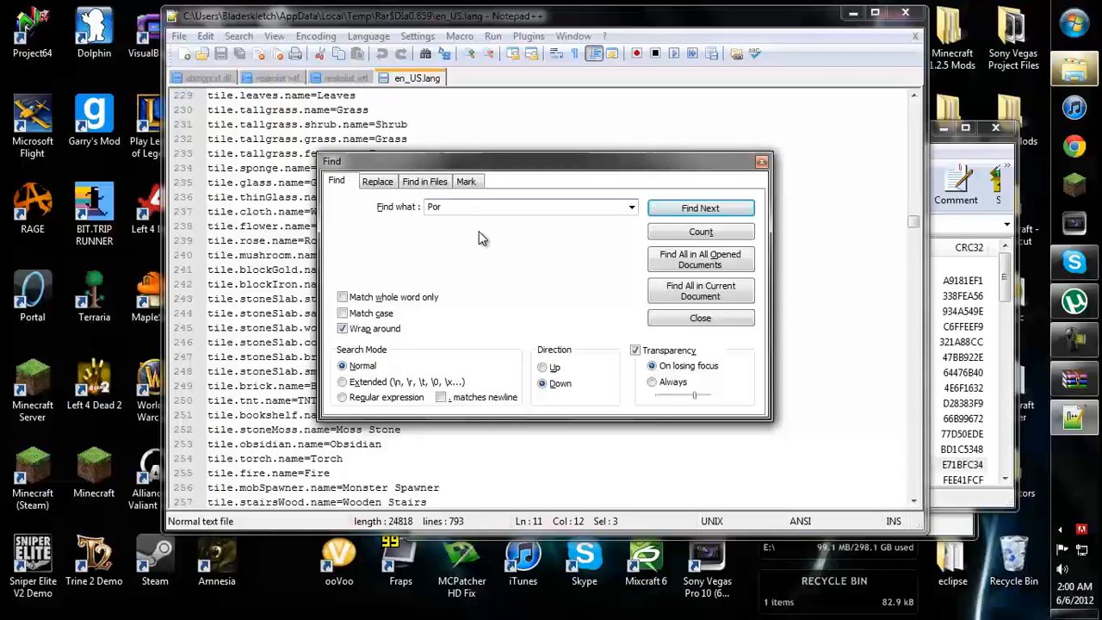
click(699, 207)
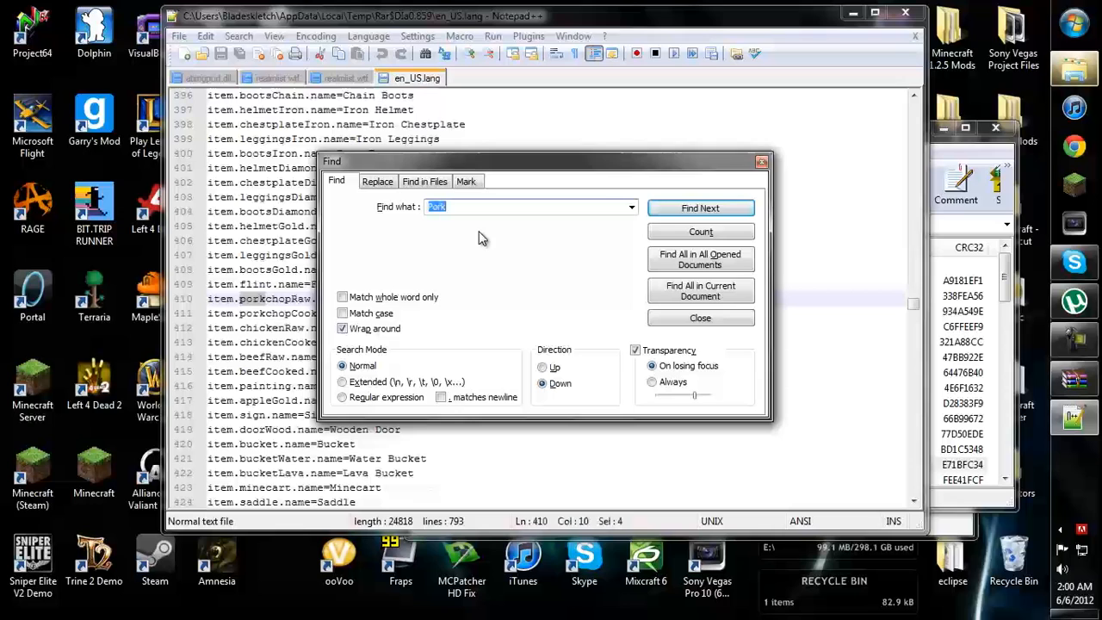
click(699, 317)
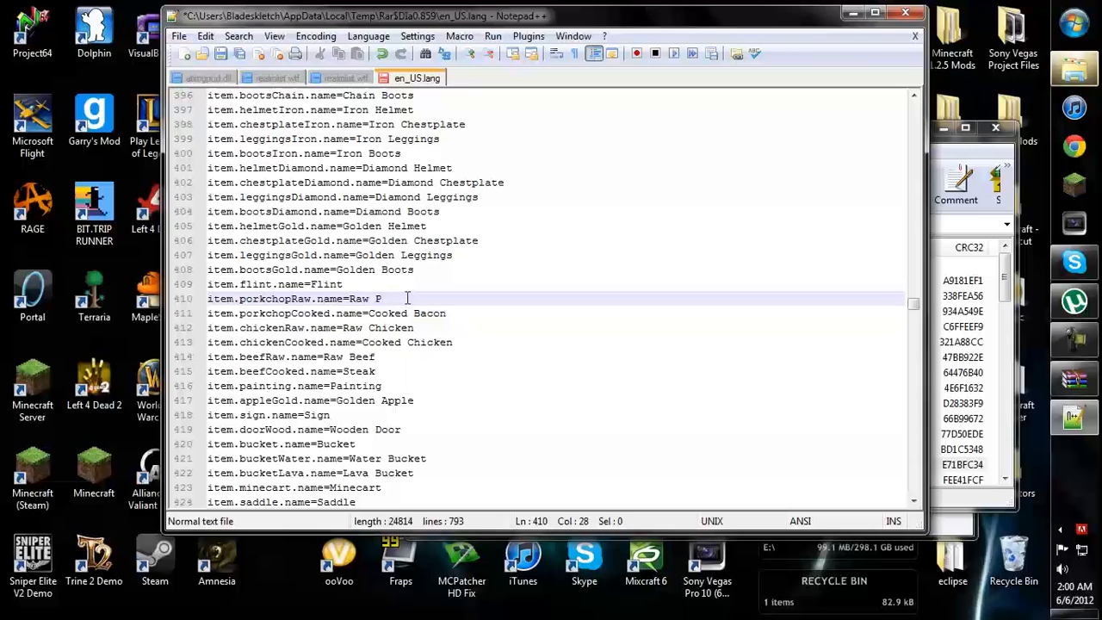
Step: Rename Raw Porkchop to Raw Bacon and Cooked Chicken to KFC
text(orkcho)
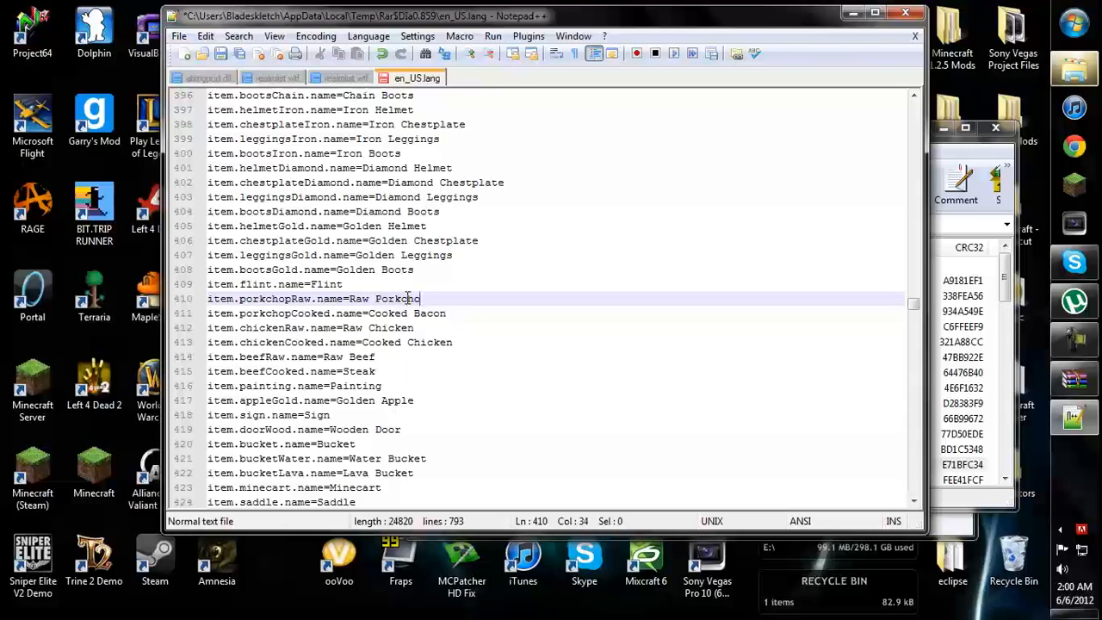
key(BackSpace)
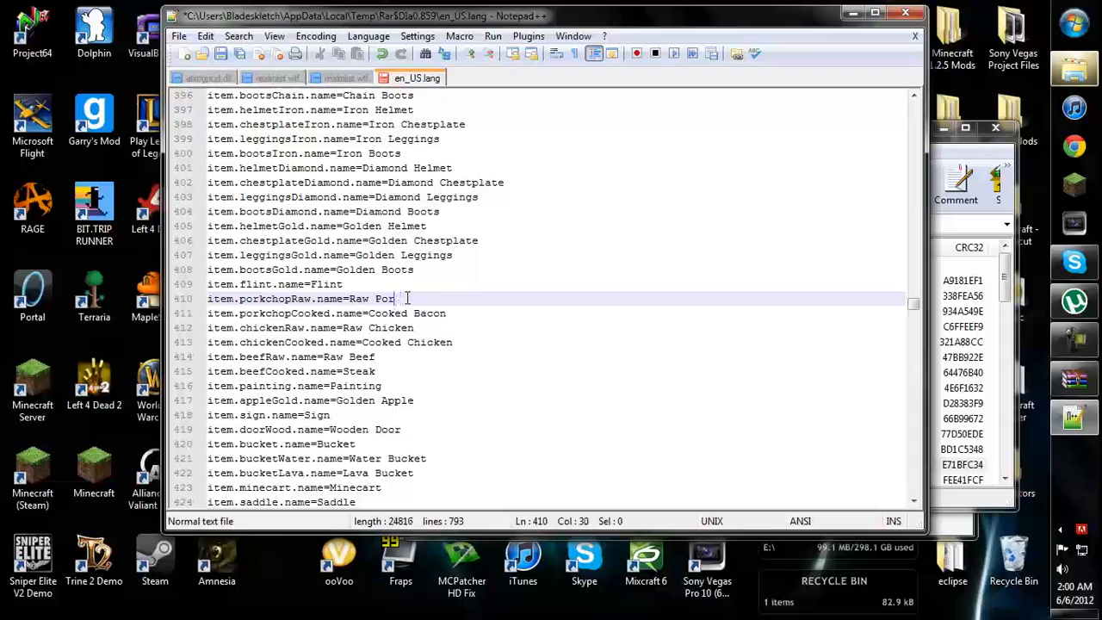
text(Bacon)
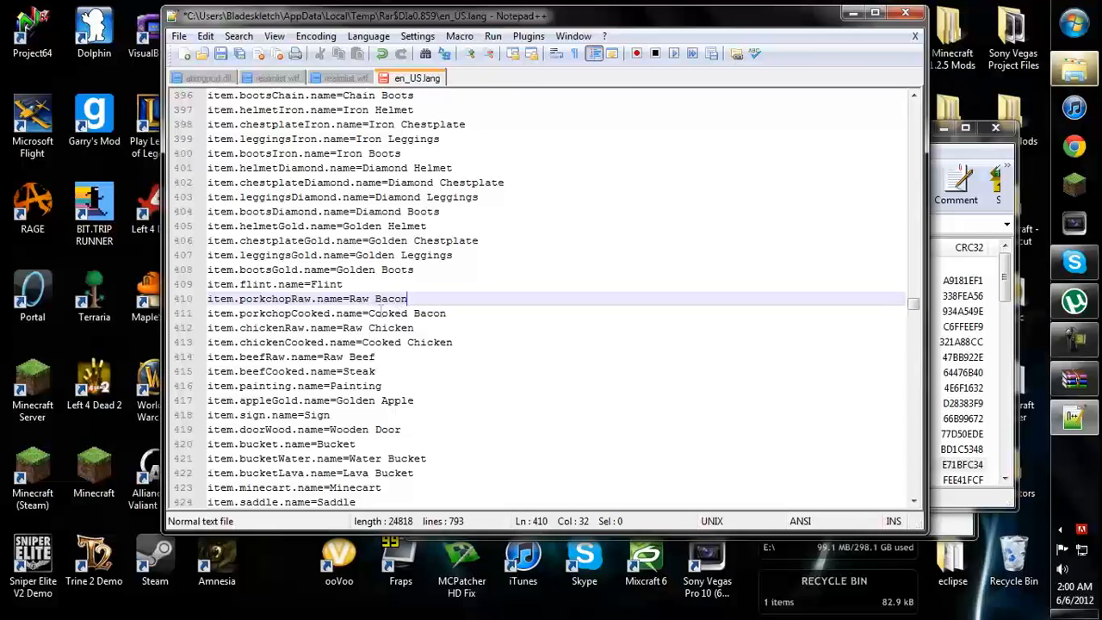
mouse_move(427, 327)
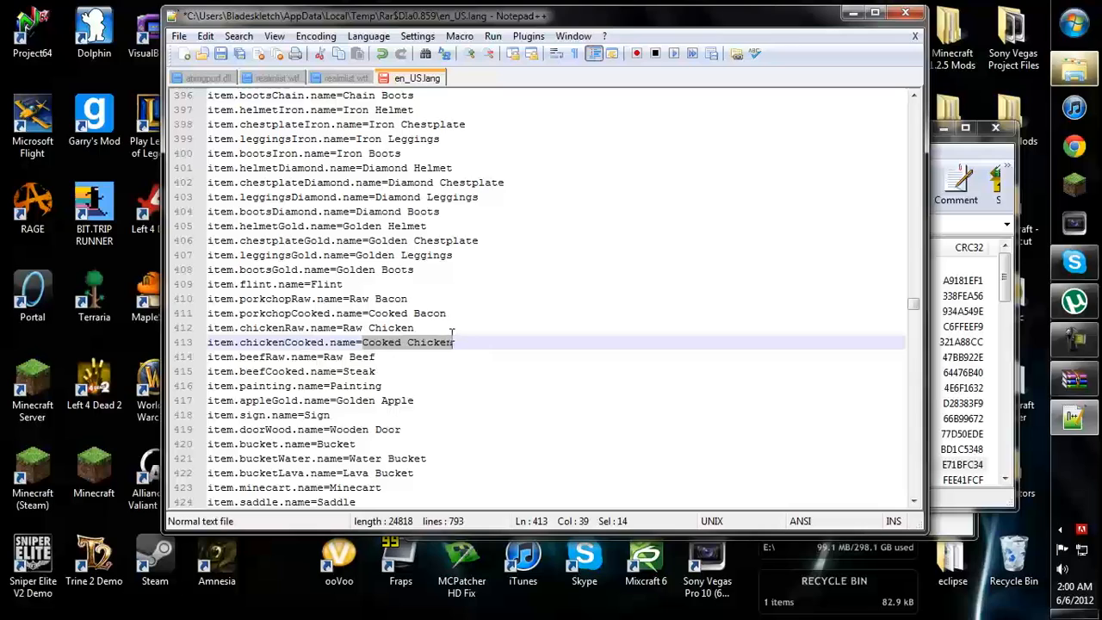
text(KFC)
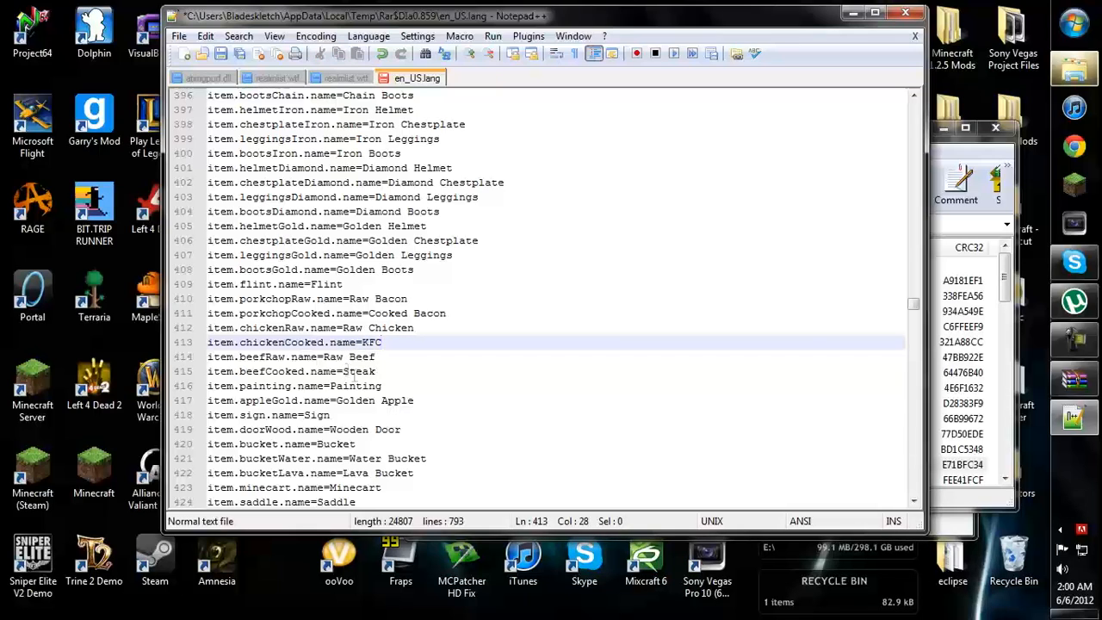
mouse_move(372, 444)
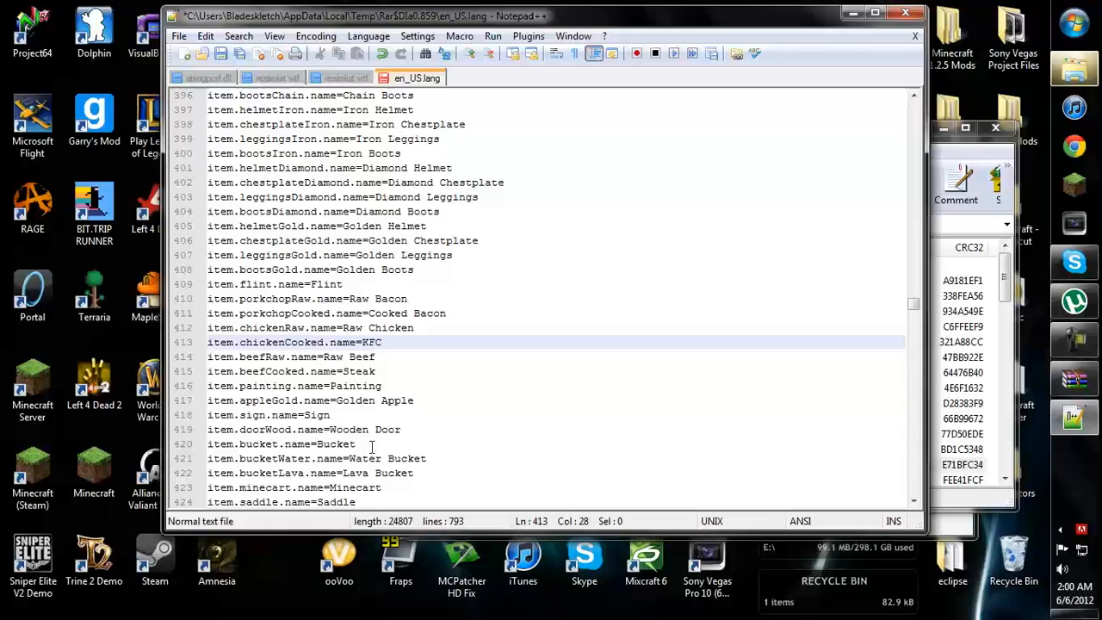
Step: Rename Bucket to Penios and save the language file
double_click(337, 444)
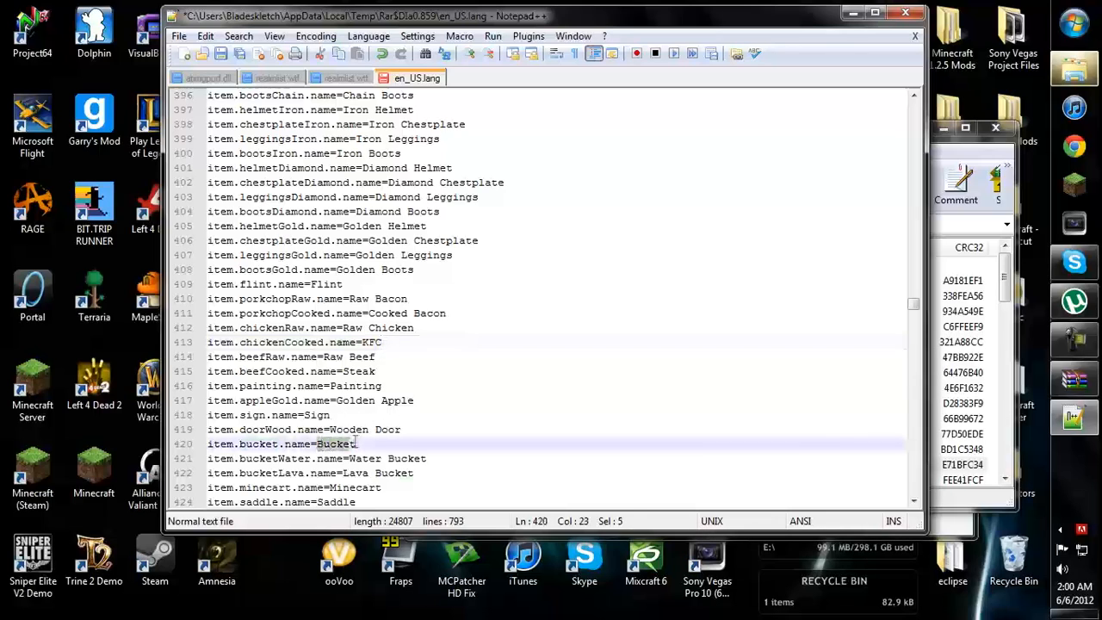
text(Penios)
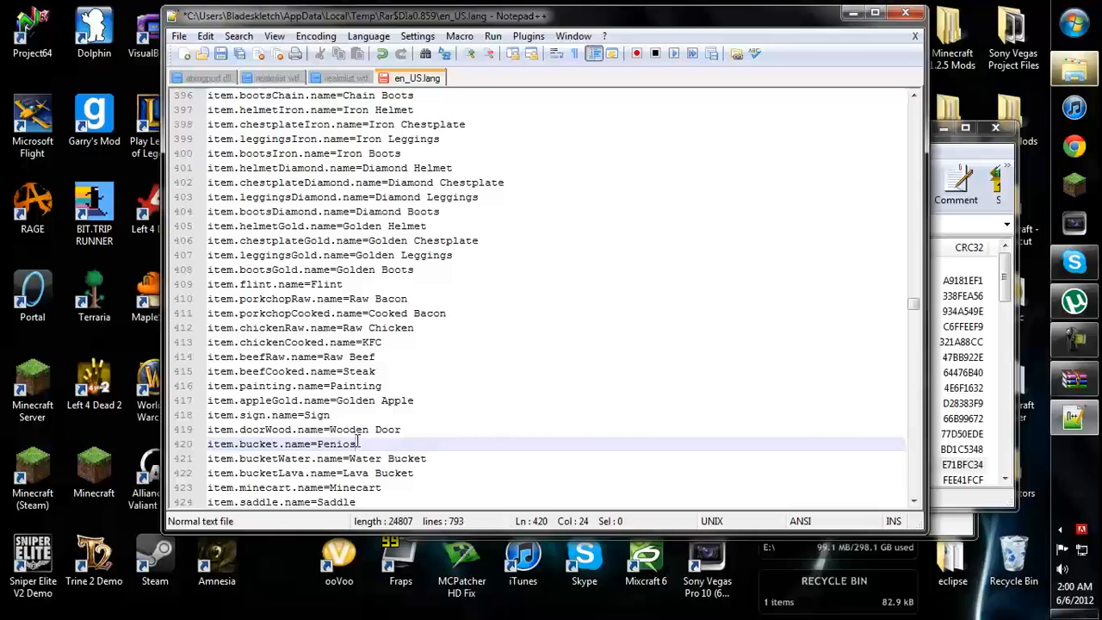
key(Backspace)
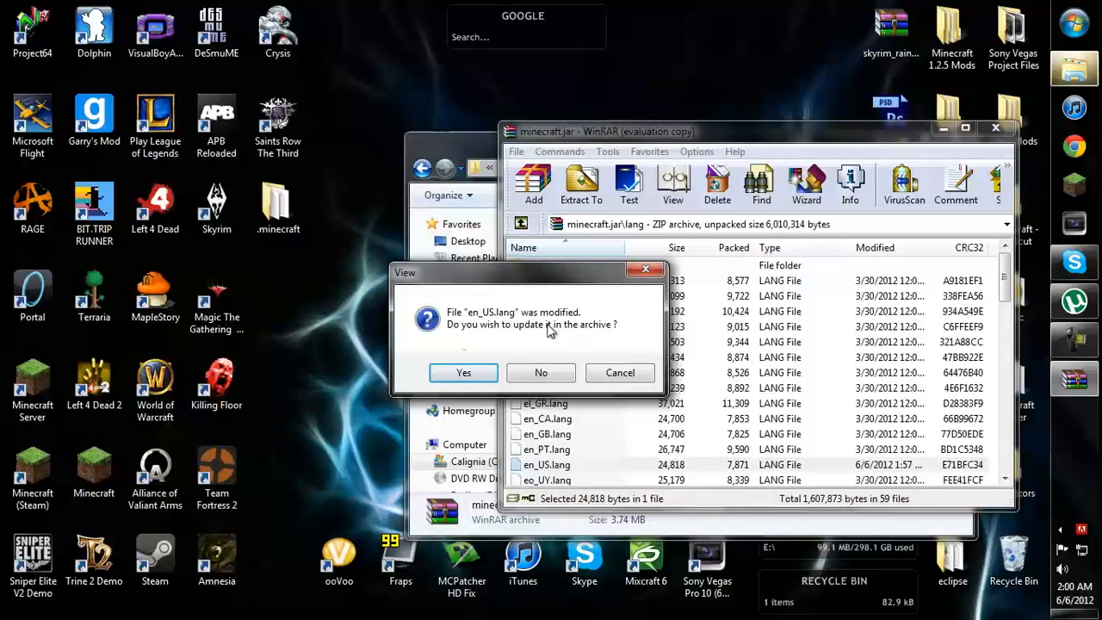
mouse_move(579, 329)
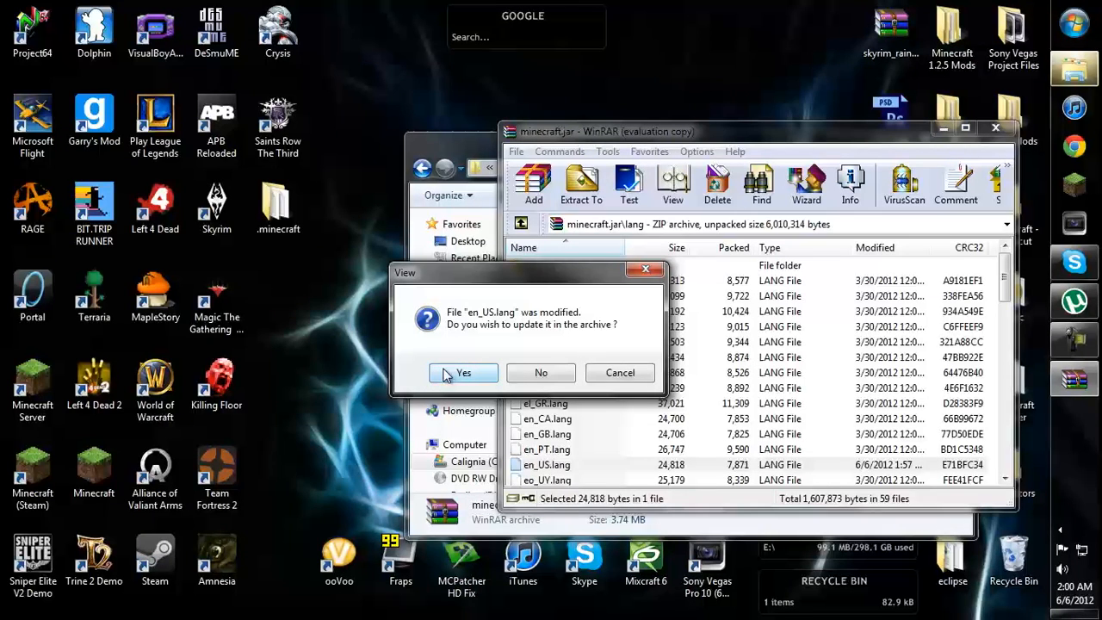
Step: Accept WinRAR's prompt to update en_US.lang inside minecraft.jar
click(461, 372)
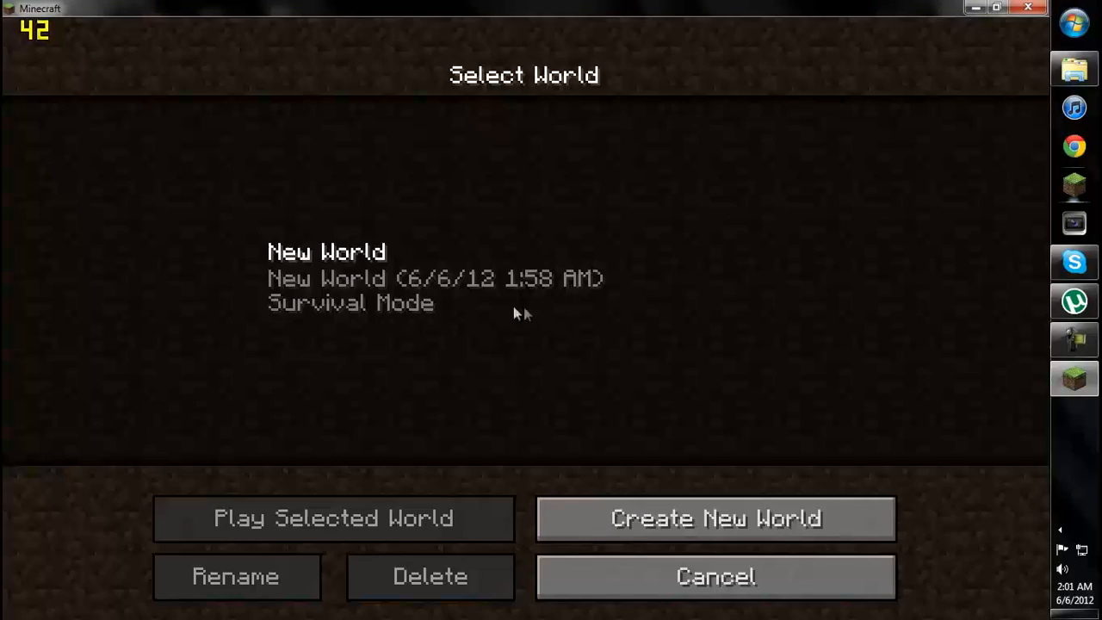
Step: Start a world from the Select World screen so the level generates
click(713, 518)
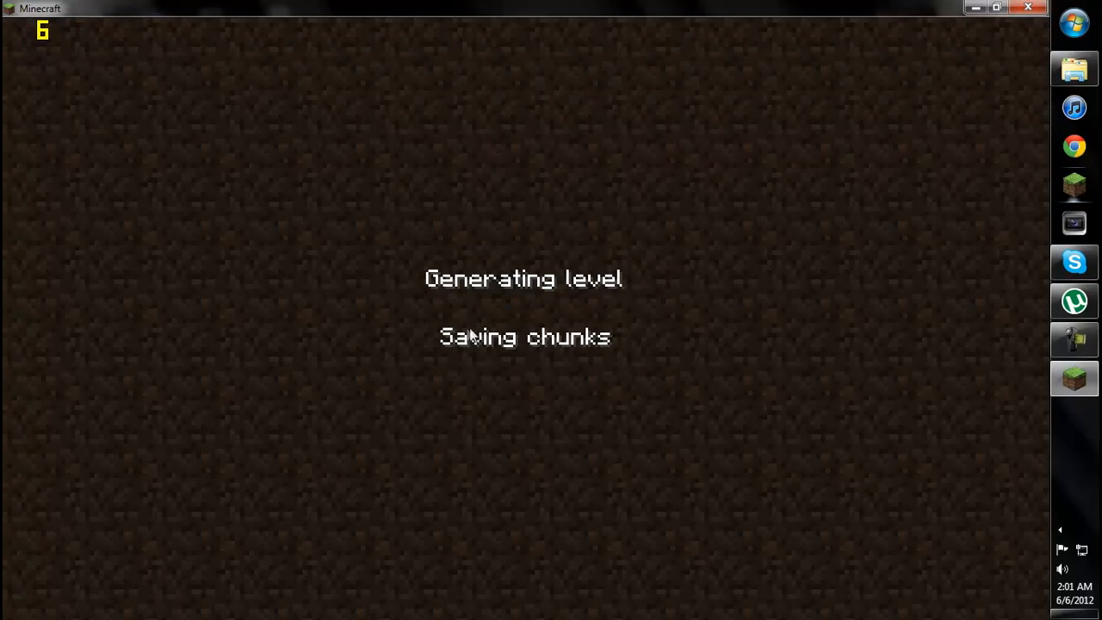
mouse_move(473, 344)
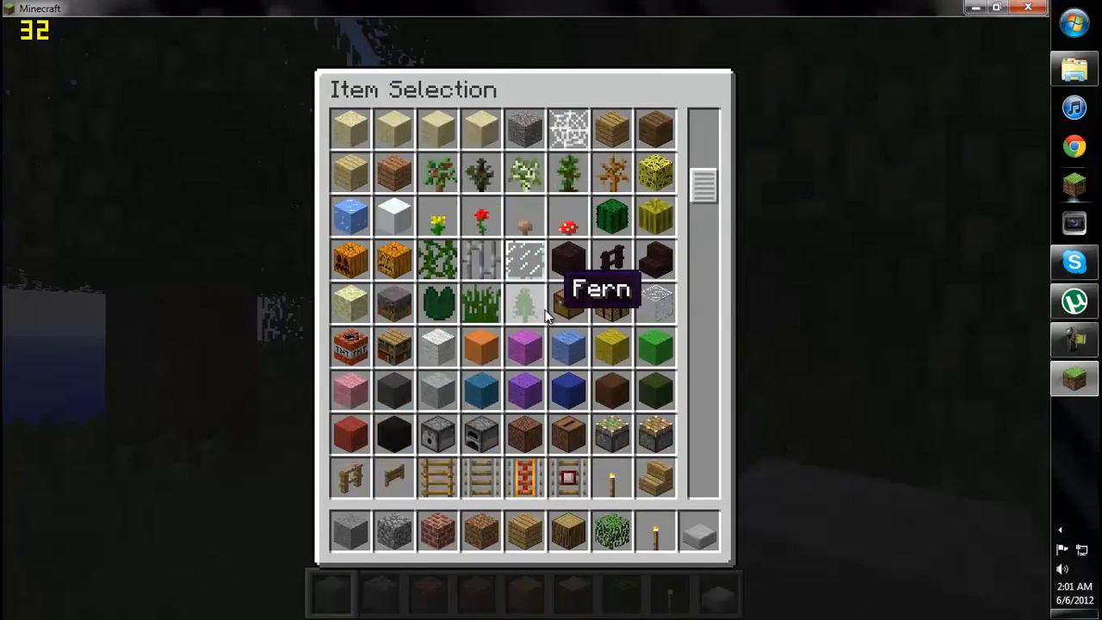
Step: Scroll through the creative item list, leave it, and bring up the game menu
scroll(down, 3)
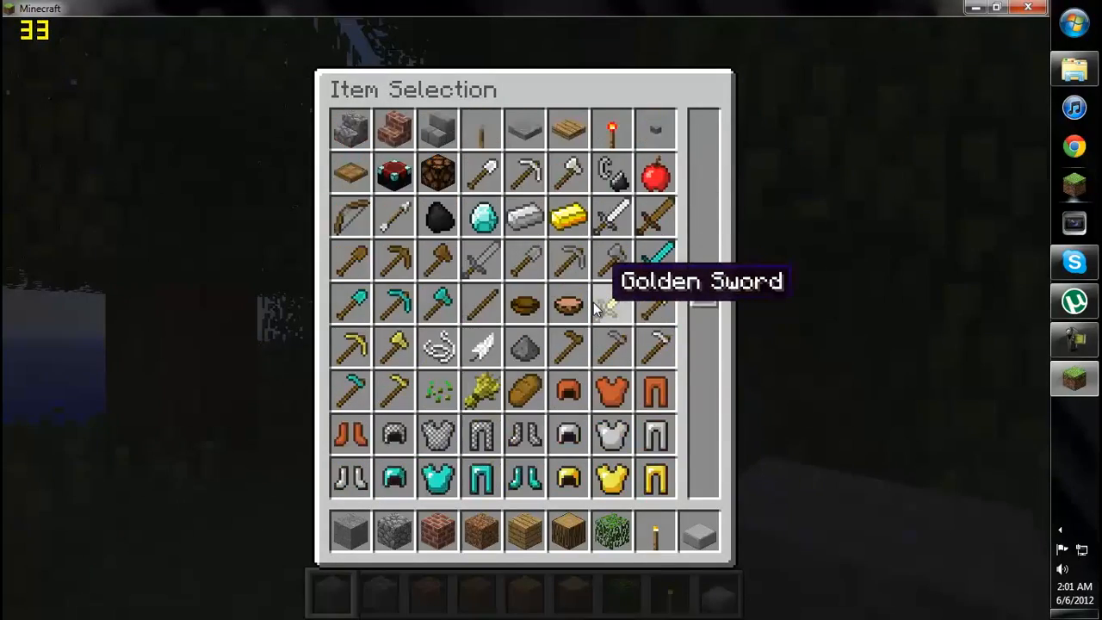
scroll(down, 3)
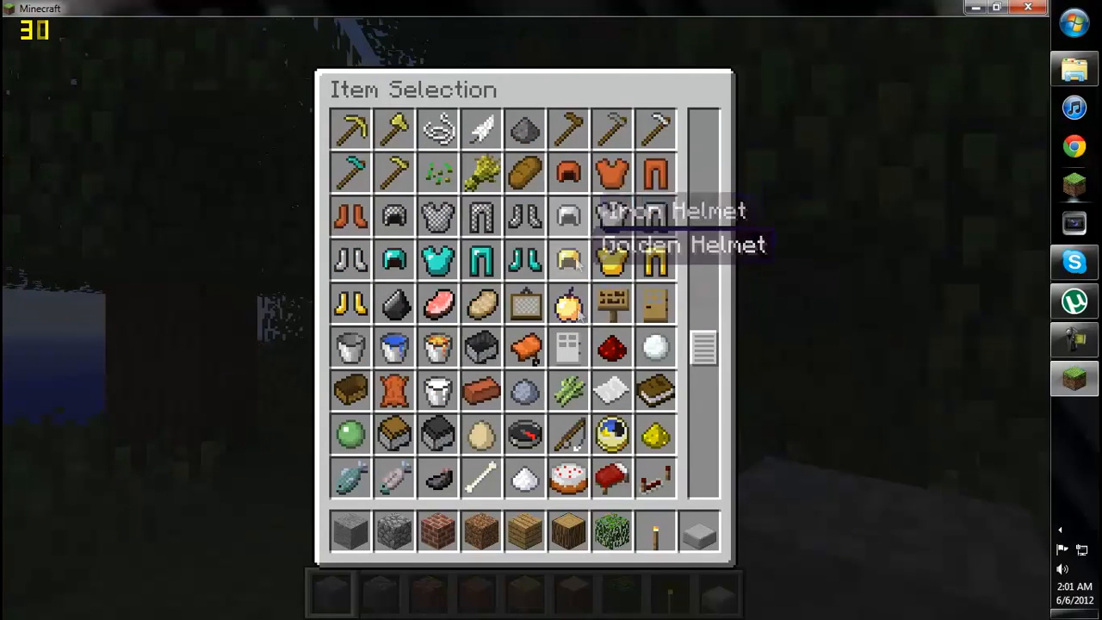
scroll(down, 3)
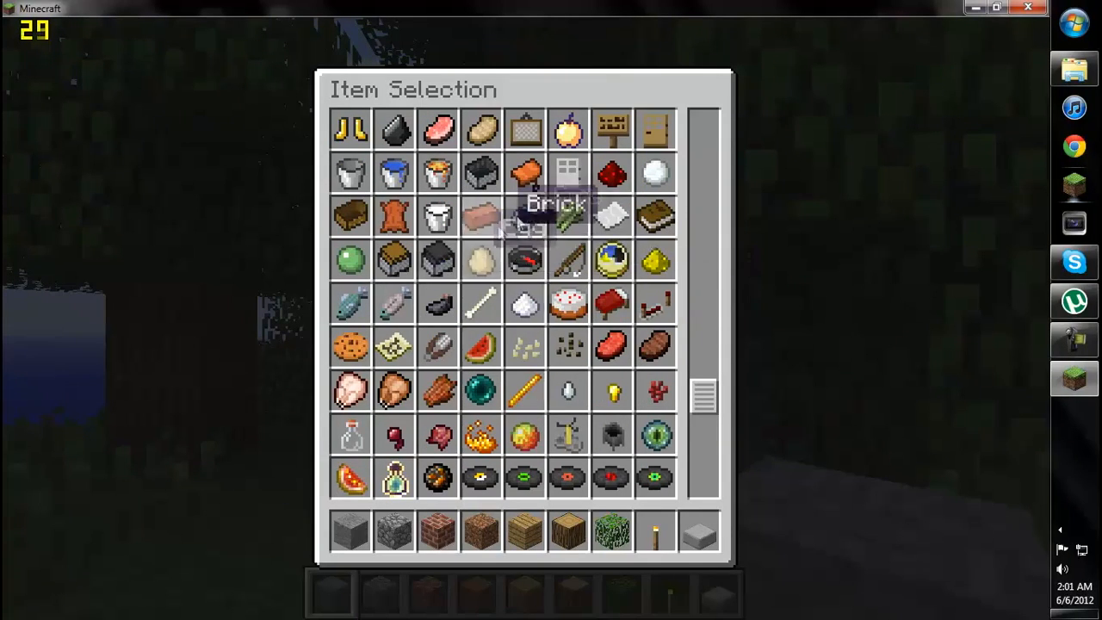
scroll(down, 3)
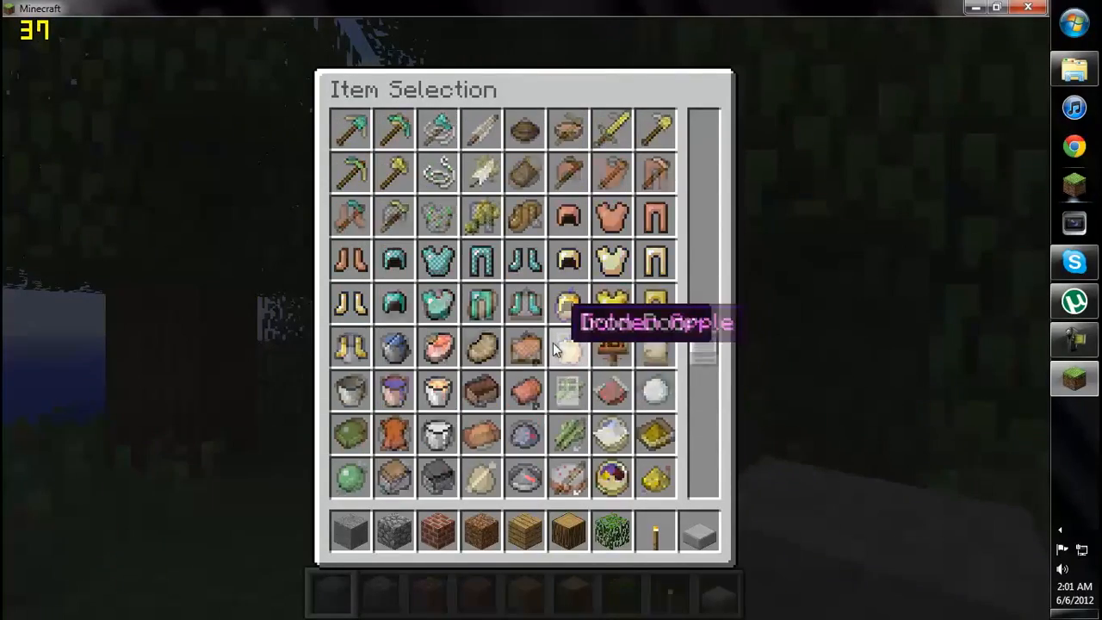
scroll(down, 3)
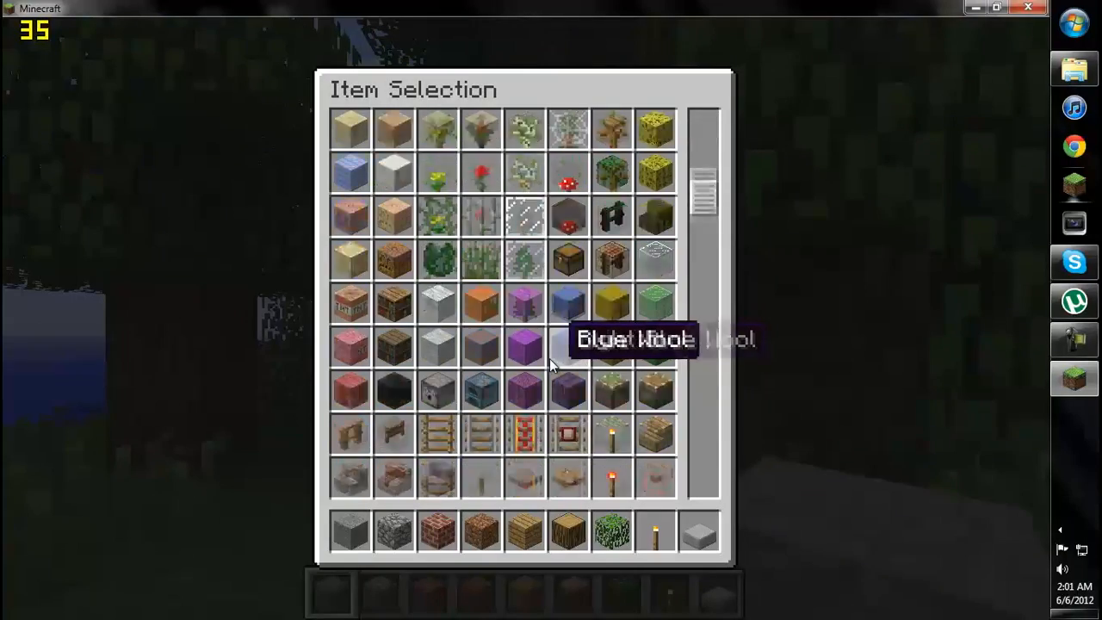
scroll(down, 3)
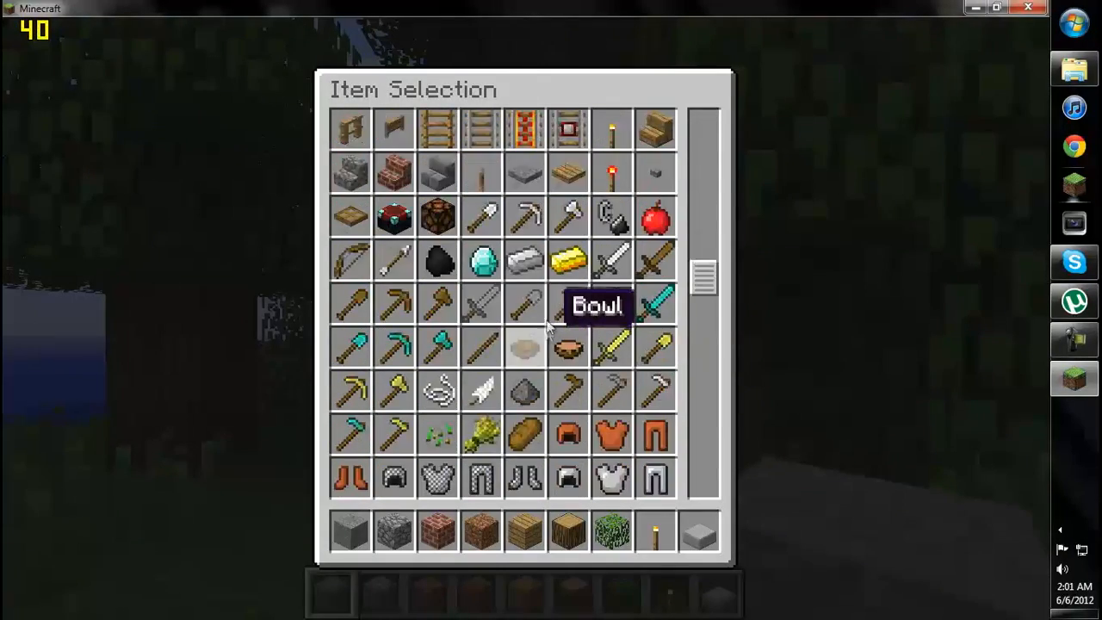
scroll(down, 3)
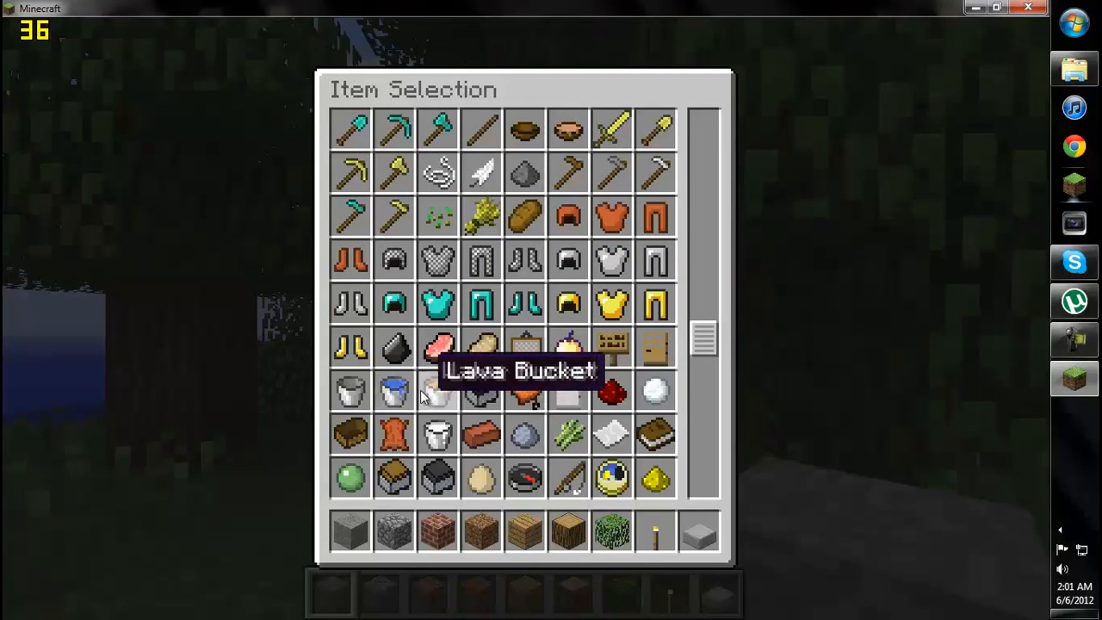
key(Escape)
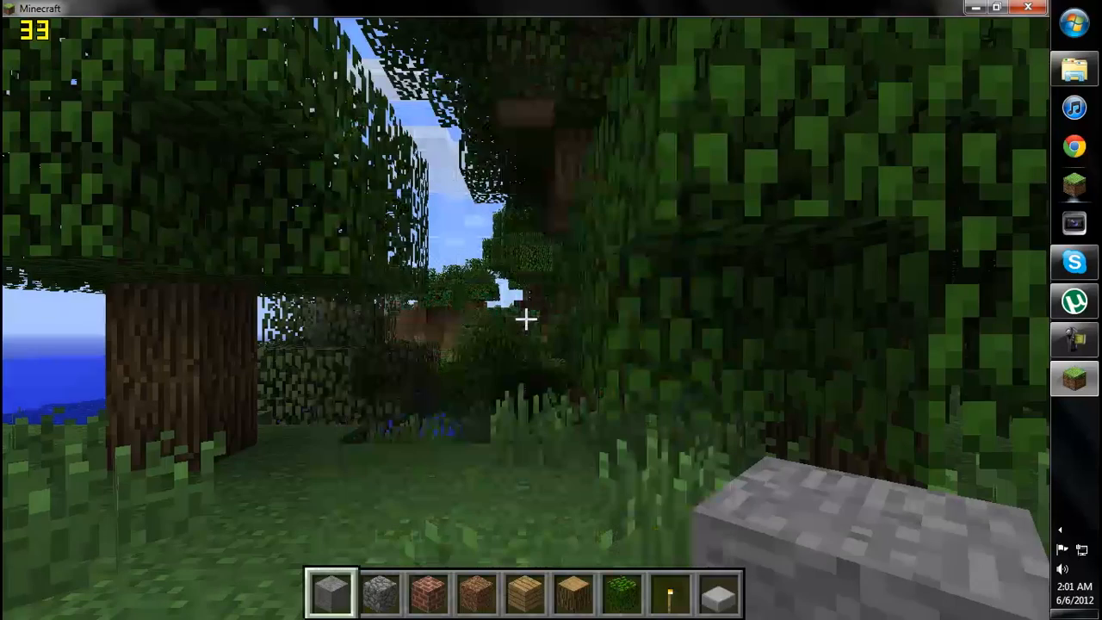
key(Escape)
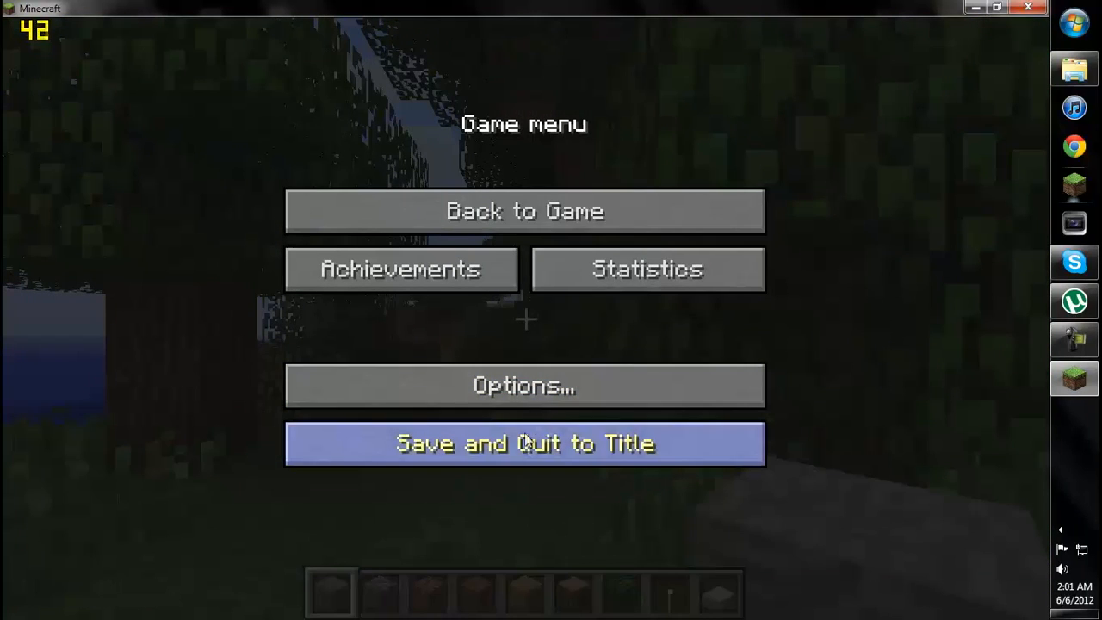